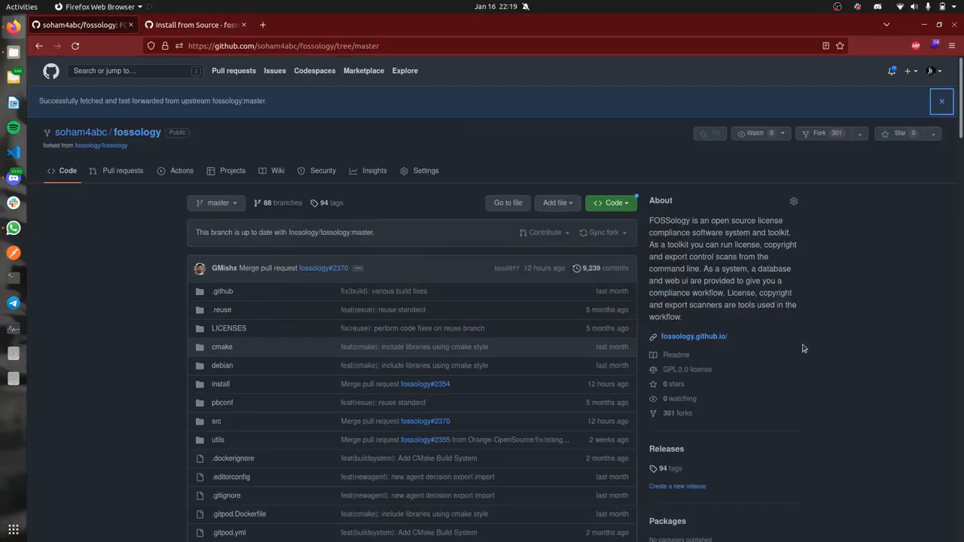
pyautogui.moveTo(612, 202)
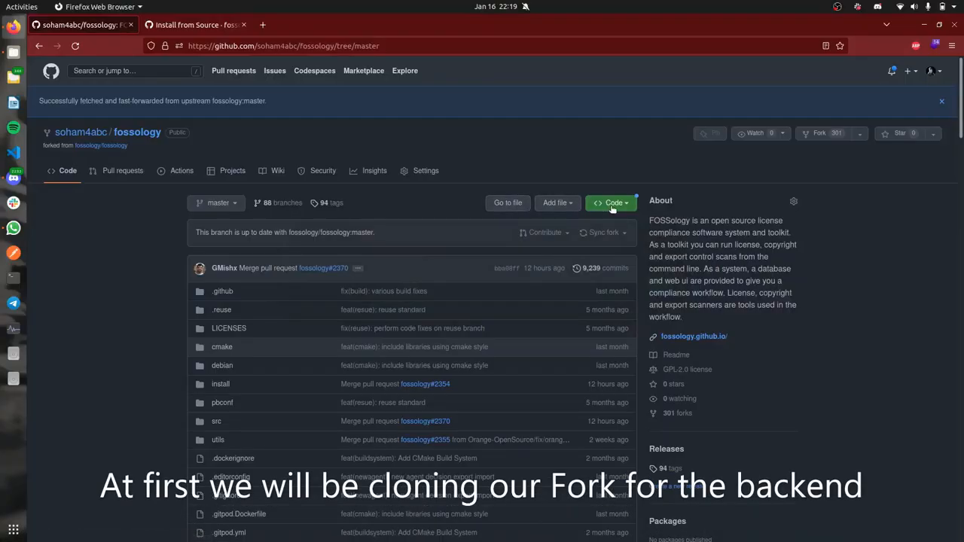
# - Copy the fossology fork's HTTPS clone URL from GitHub, then show the Documents/forks folder
pyautogui.click(612, 203)
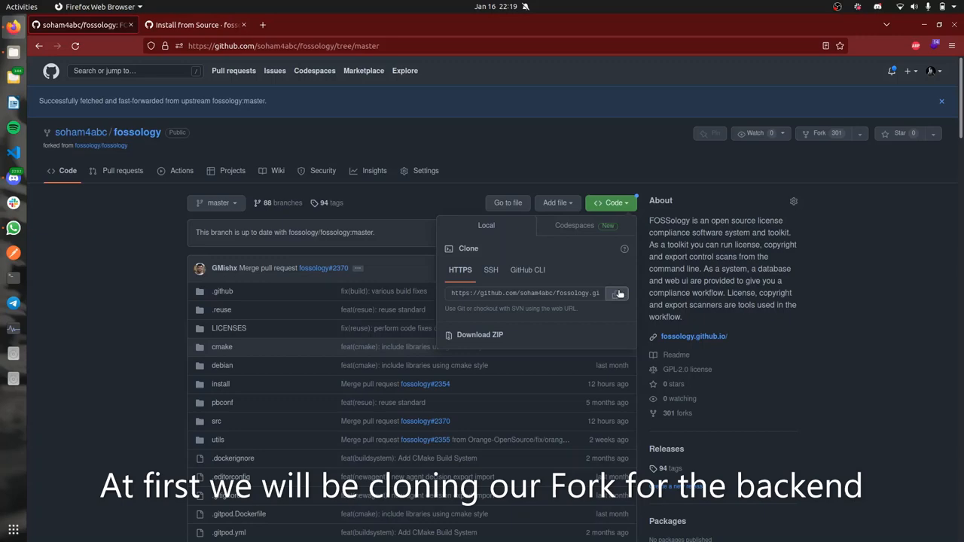
pyautogui.click(617, 293)
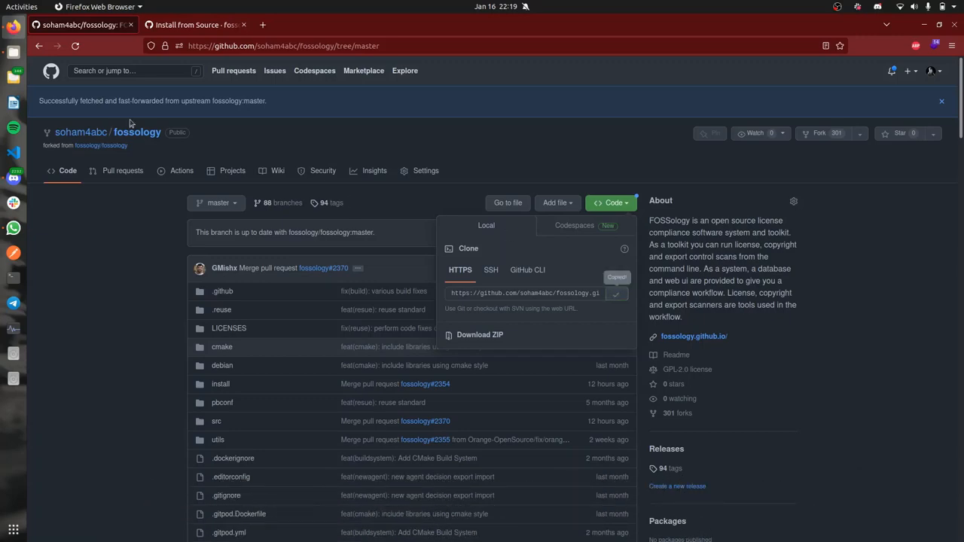
pyautogui.click(13, 70)
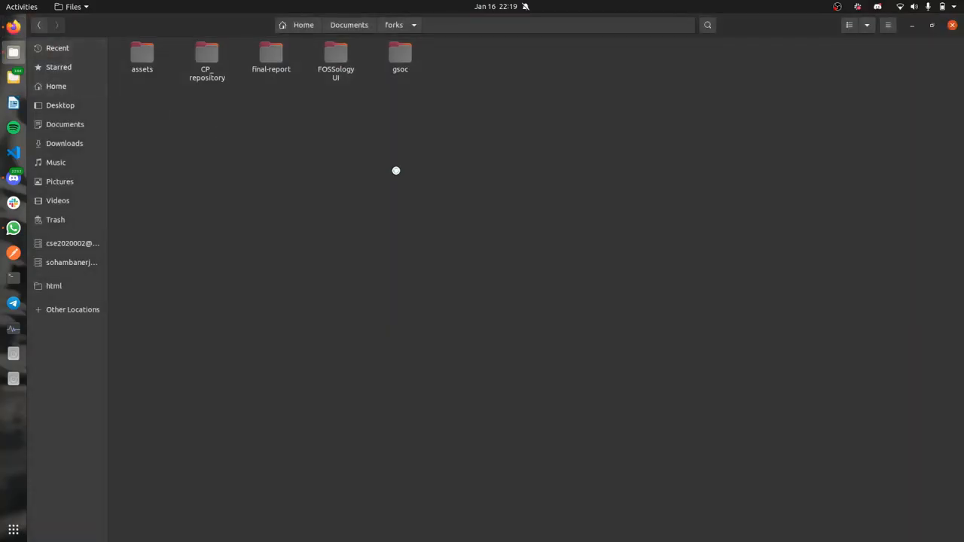
# - Open a terminal in the forks folder and run git clone with the fork's URL
pyautogui.rightClick(396, 170)
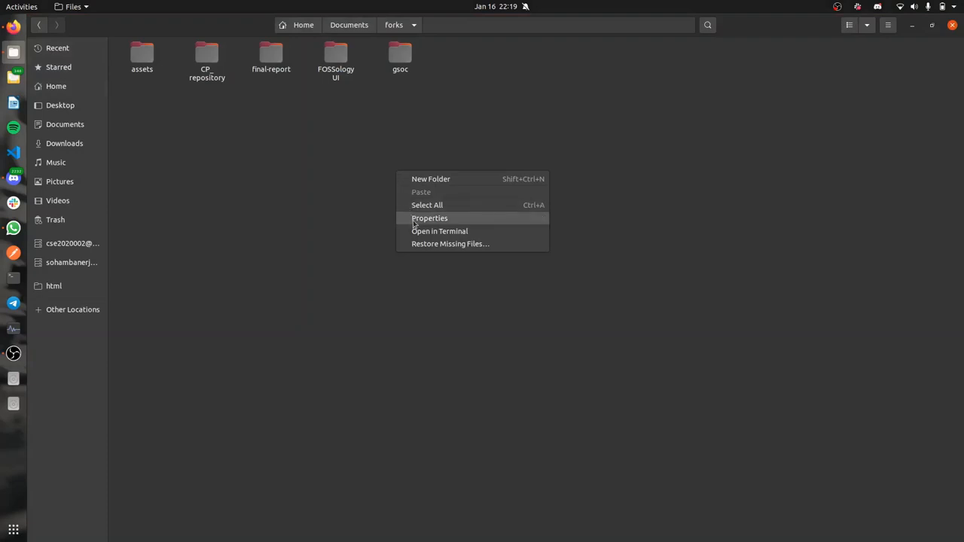
pyautogui.click(439, 231)
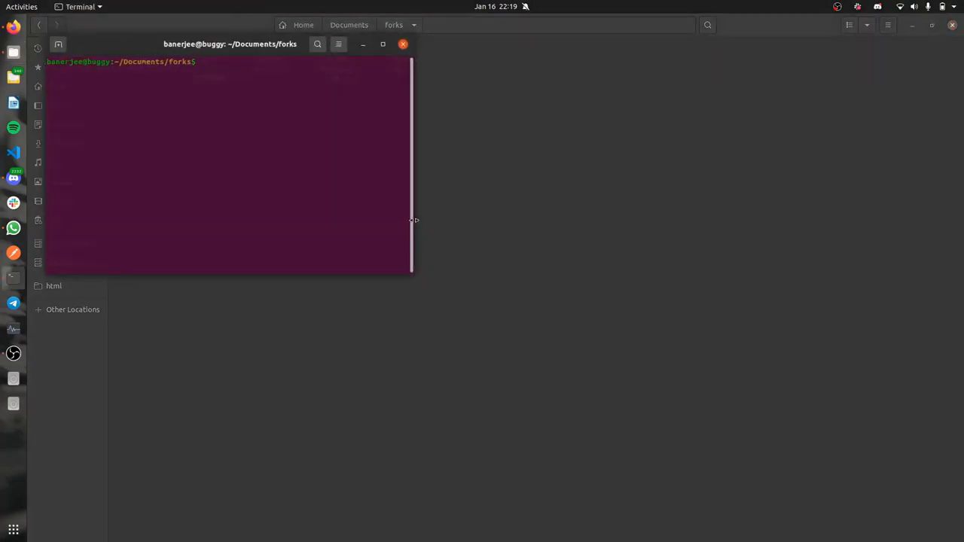
pyautogui.write('git')
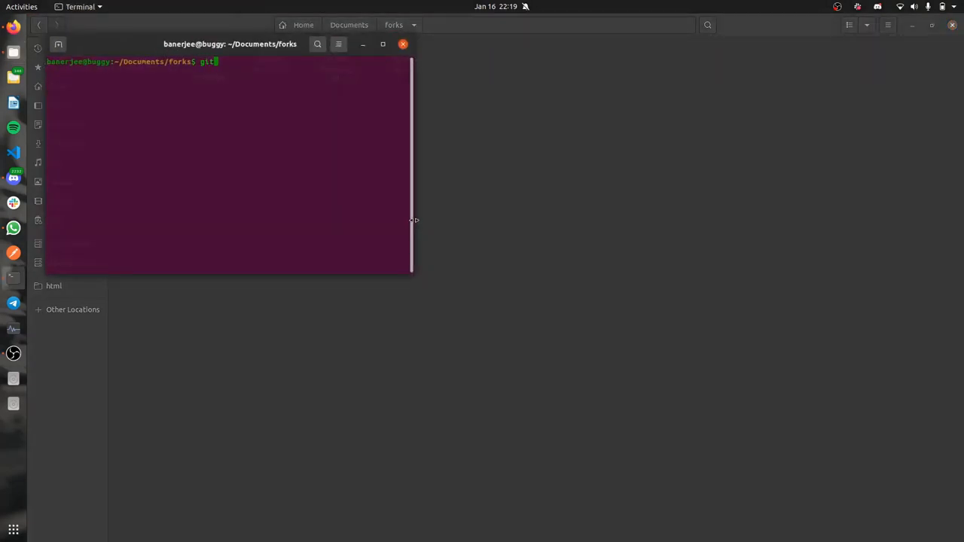
pyautogui.write('clone')
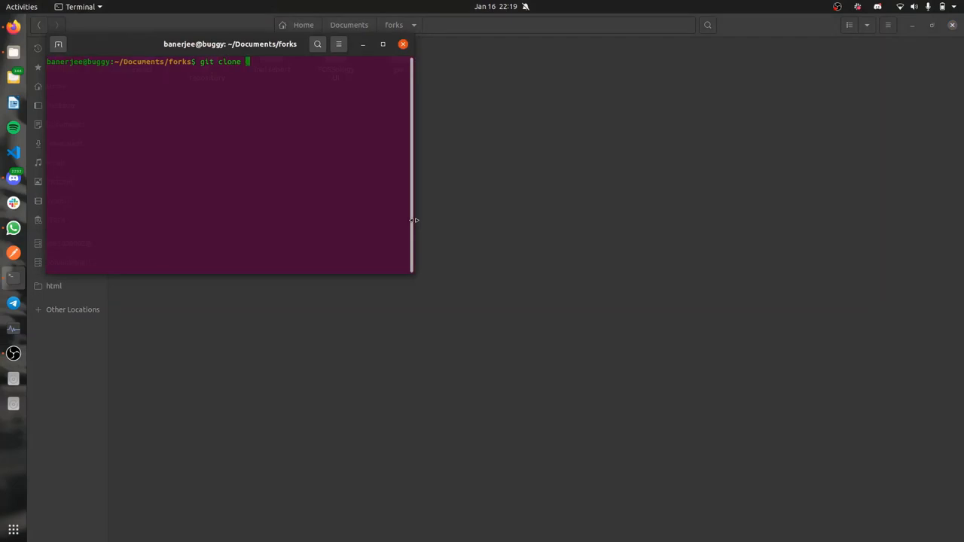
pyautogui.press('Return')
pyautogui.write('cd fossology/')
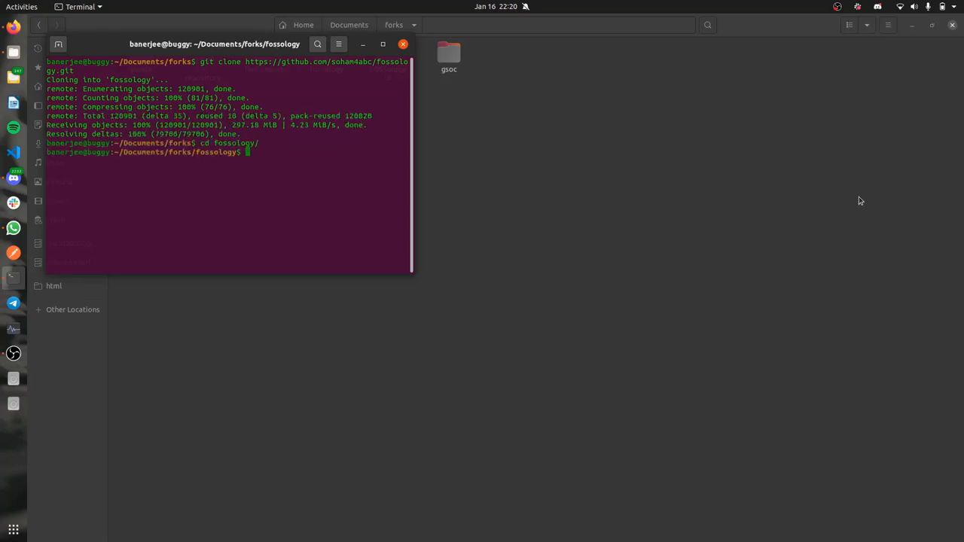
pyautogui.moveTo(12, 27)
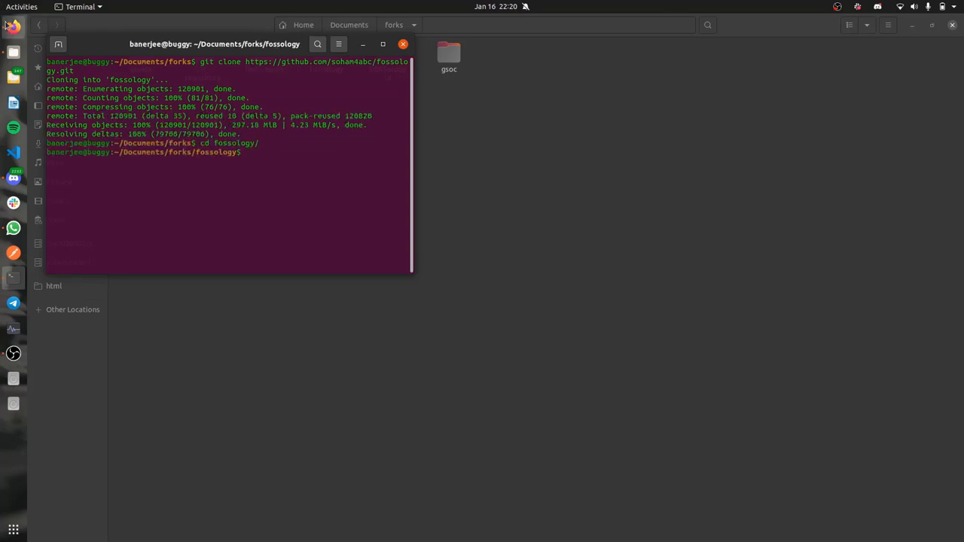
# - Open the Install from Source wiki page from the fork's README, then bring Terminal forward
pyautogui.click(13, 25)
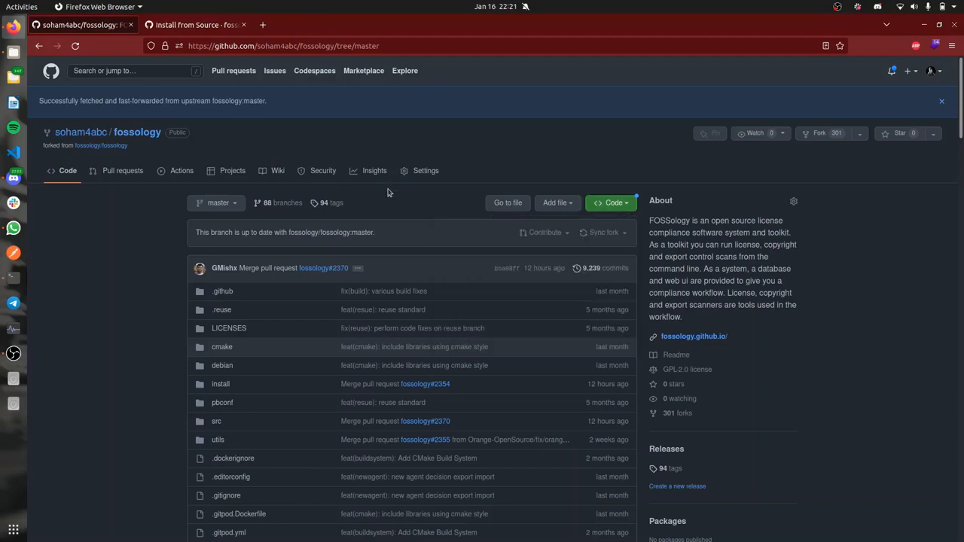
pyautogui.scroll(-3)
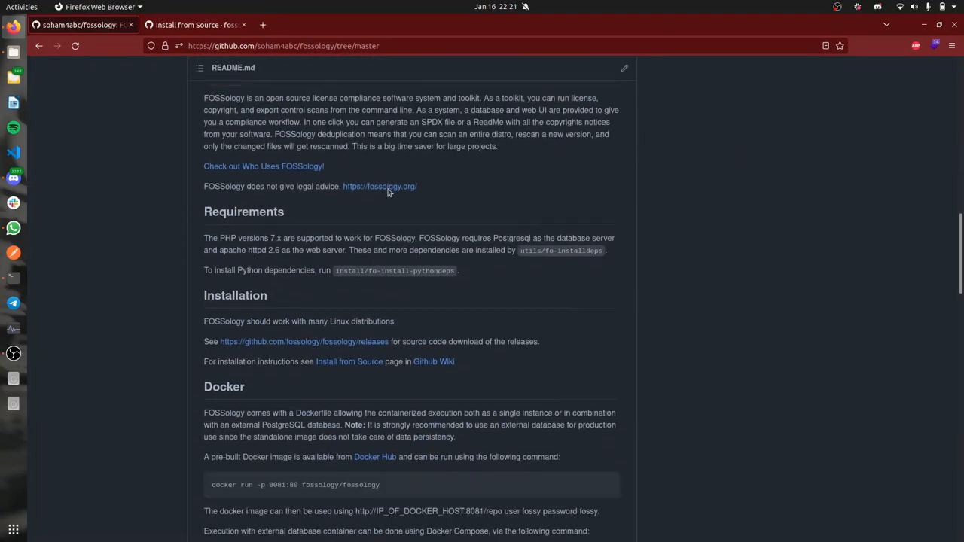
pyautogui.scroll(-3)
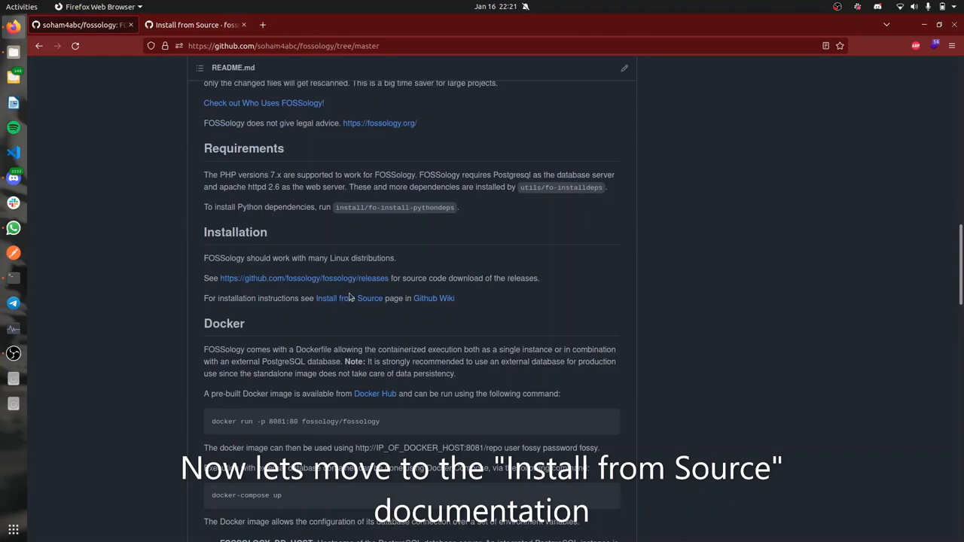
pyautogui.click(343, 298)
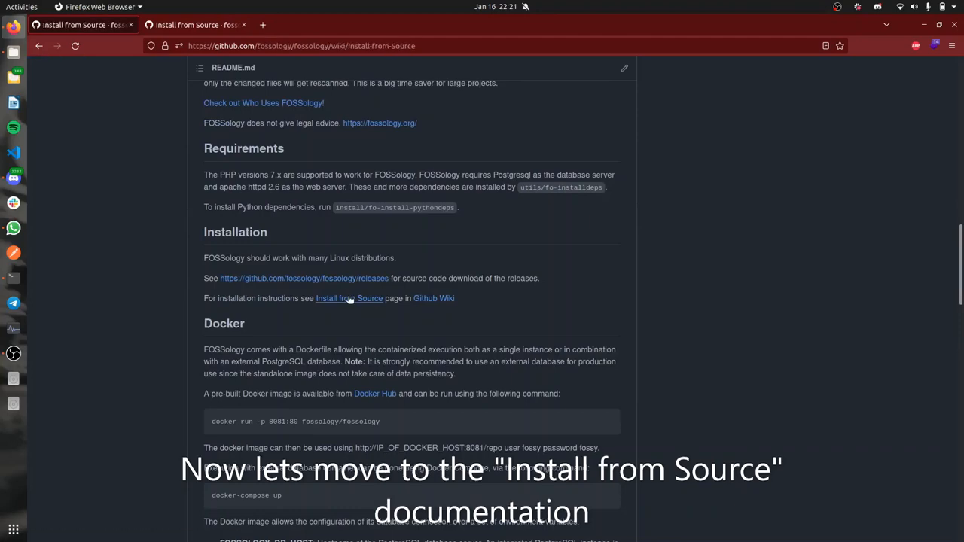
pyautogui.click(348, 298)
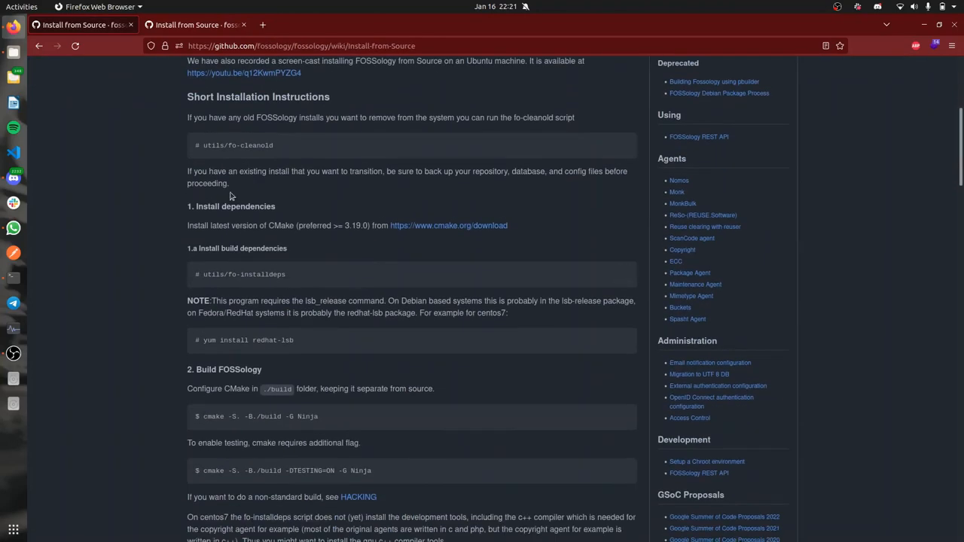
pyautogui.doubleClick(233, 145)
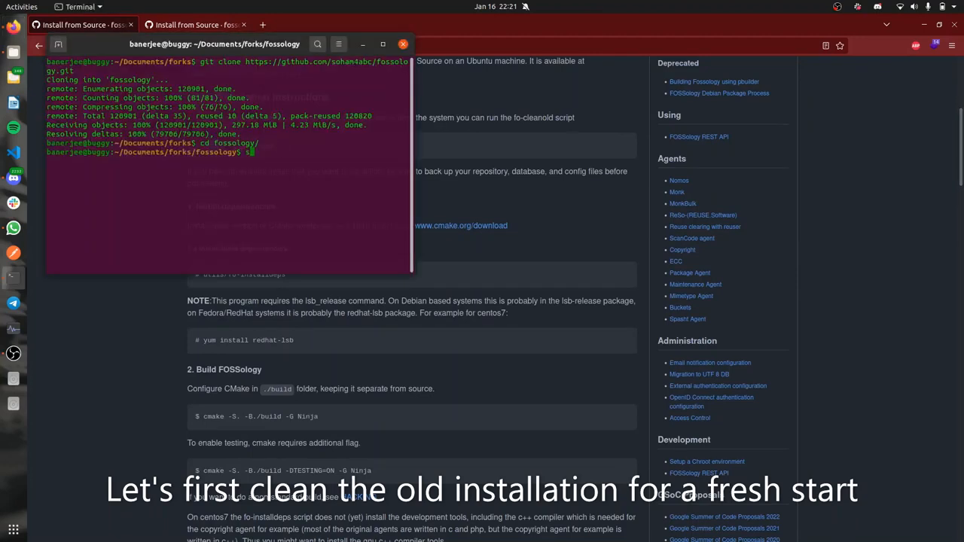
# - Switch to a root shell with sudo su
pyautogui.write('sudo s')
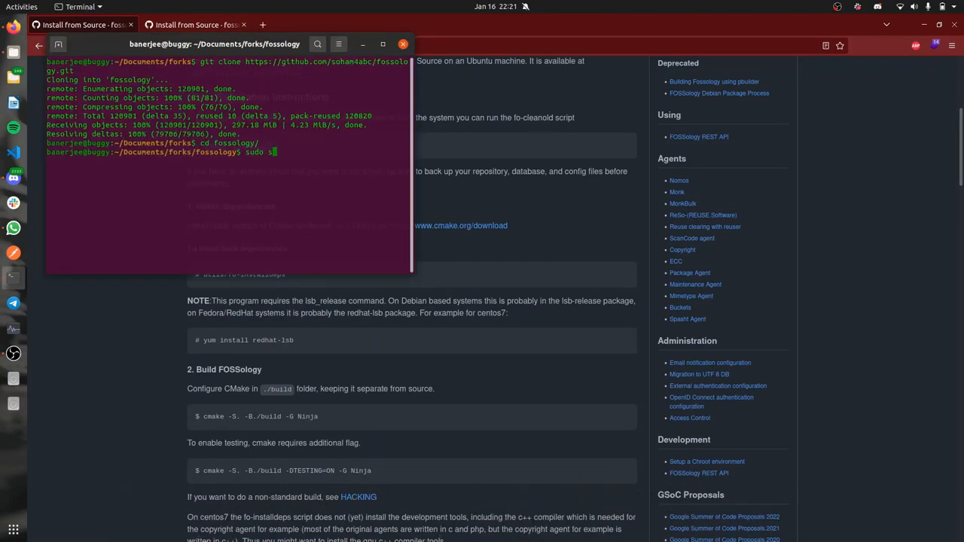
pyautogui.press('Return')
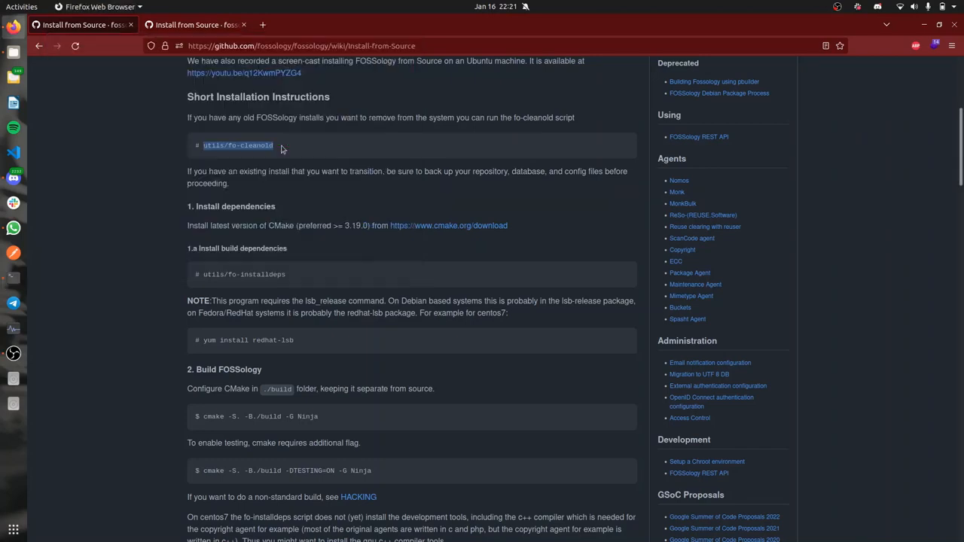
pyautogui.moveTo(203, 274)
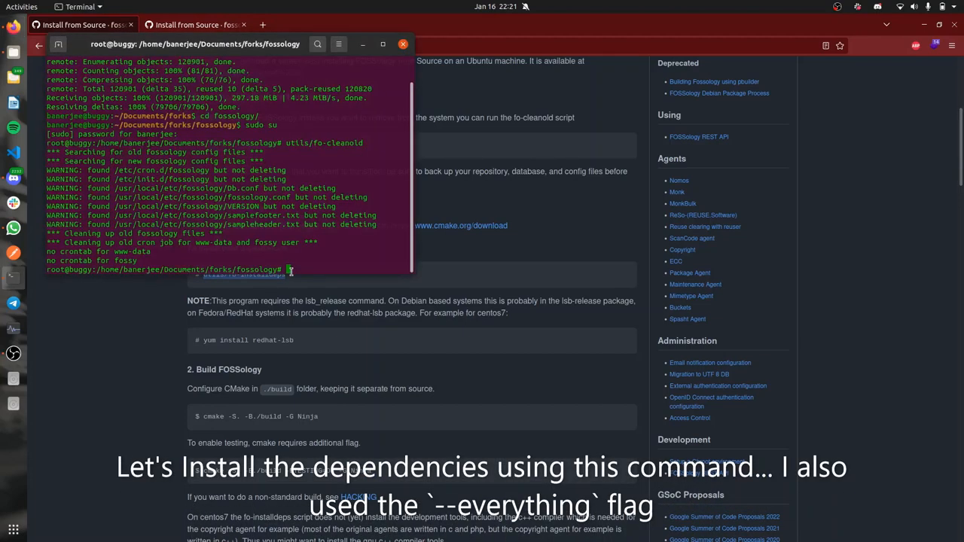
# - Enter utils/fo-installdeps to install FOSSology's dependencies
pyautogui.write('utils/fo-installdeps')
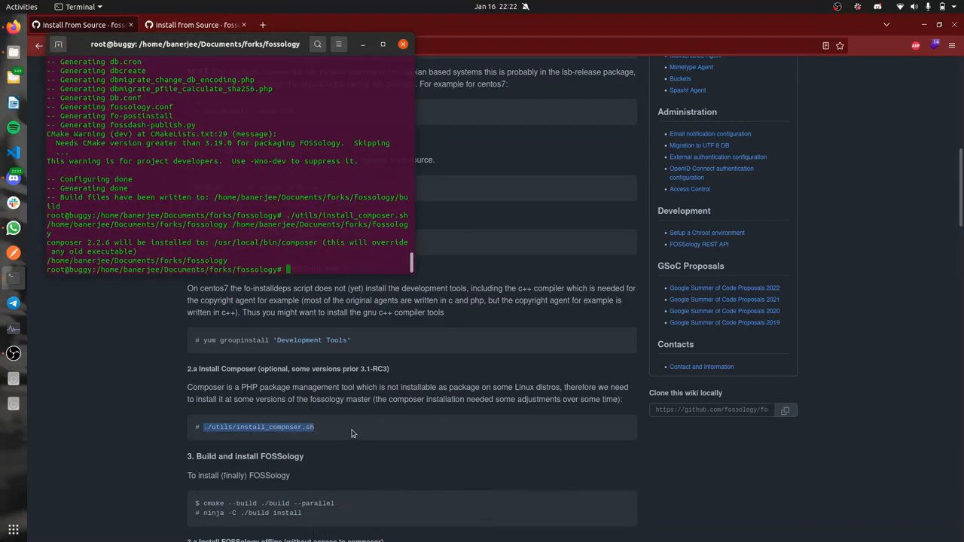
# - Follow the parallel build output, then run ninja -C ./build install
pyautogui.scroll(-3)
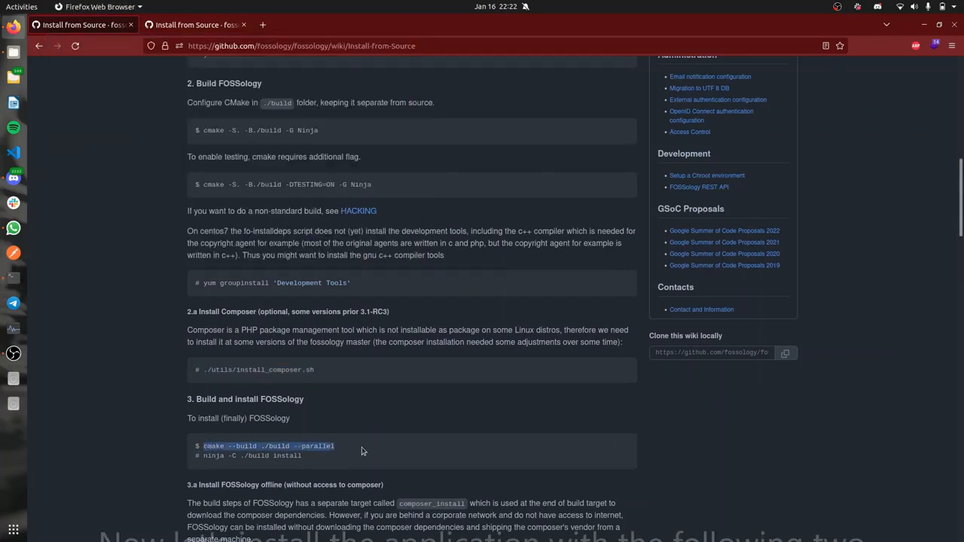
pyautogui.scroll(-3)
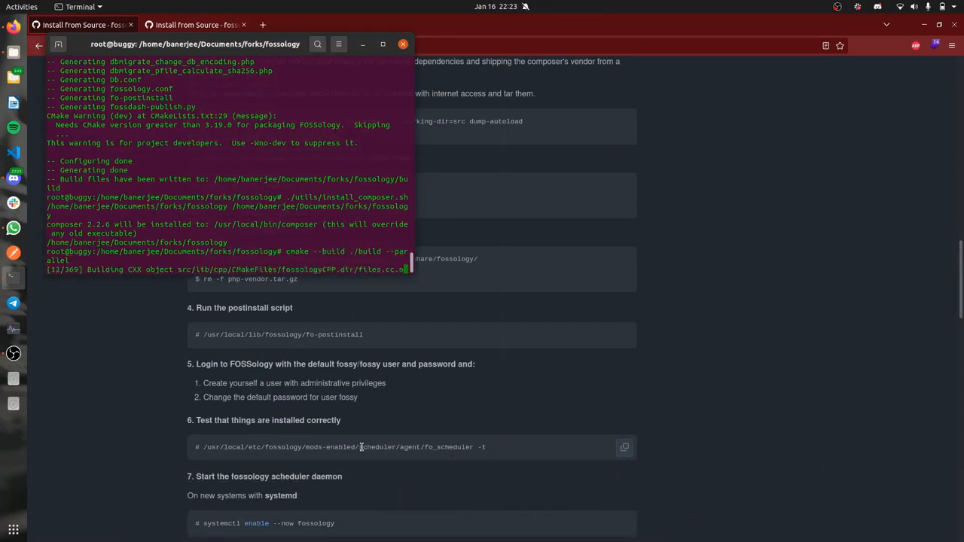
pyautogui.moveTo(447, 467)
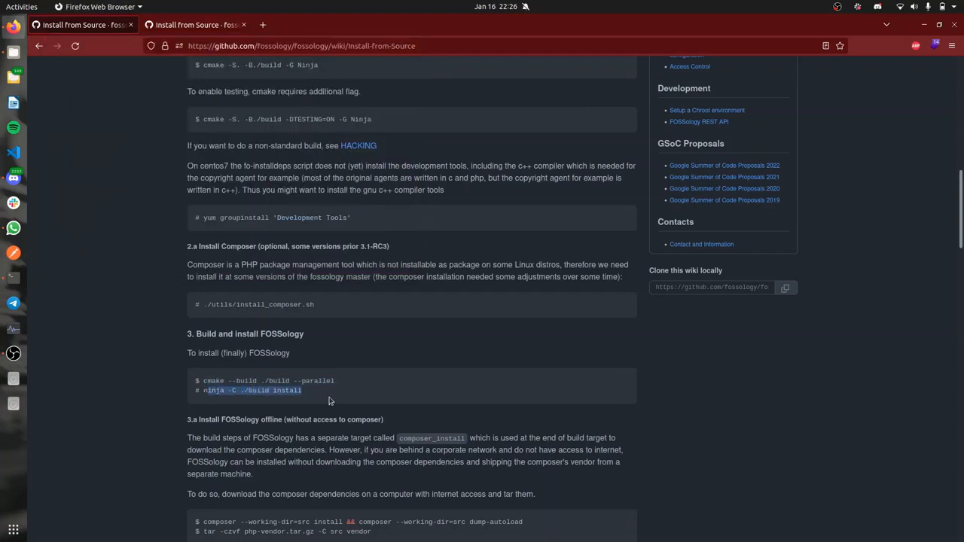
pyautogui.moveTo(334, 400)
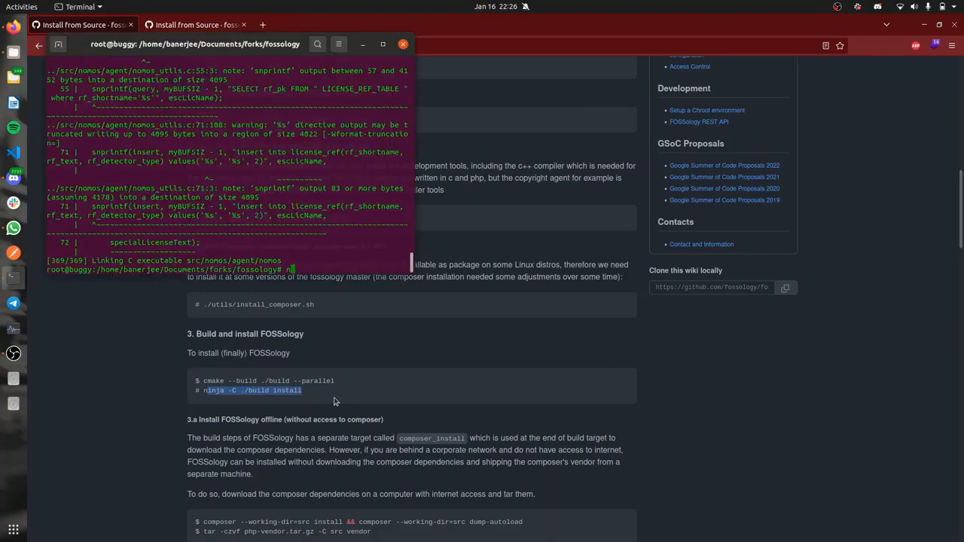
pyautogui.write('inja -C ./build install')
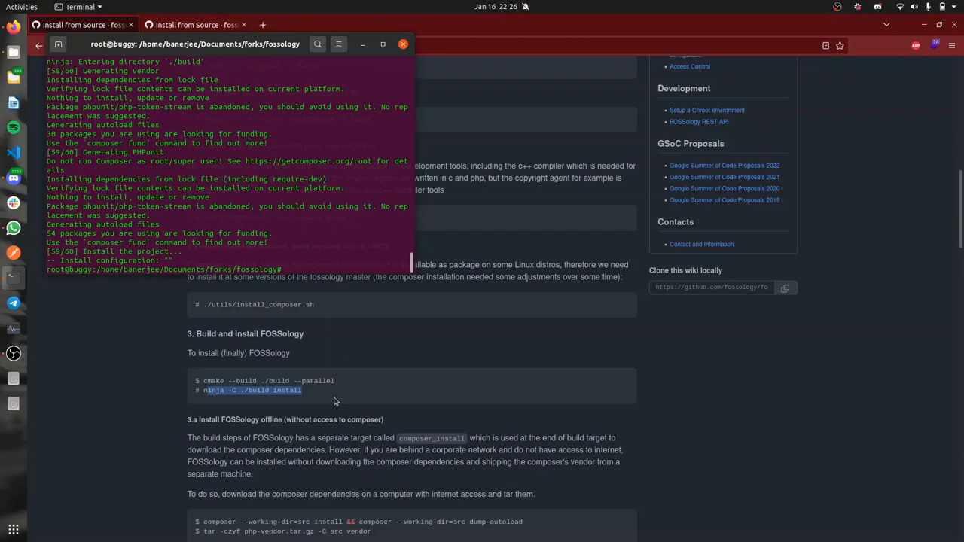
# - Scroll through the fo-postinstall output as it sets up the scheduler and web interface
pyautogui.scroll(-3)
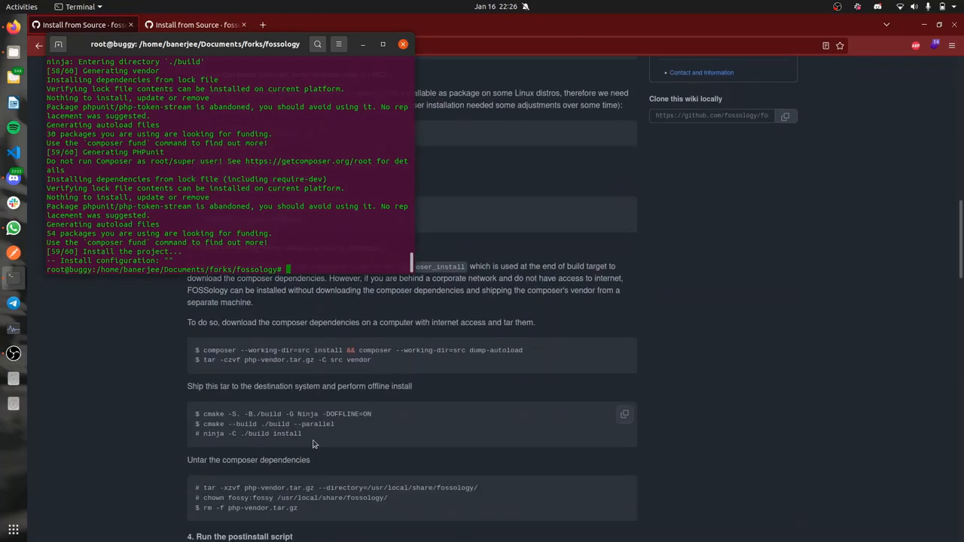
pyautogui.scroll(-3)
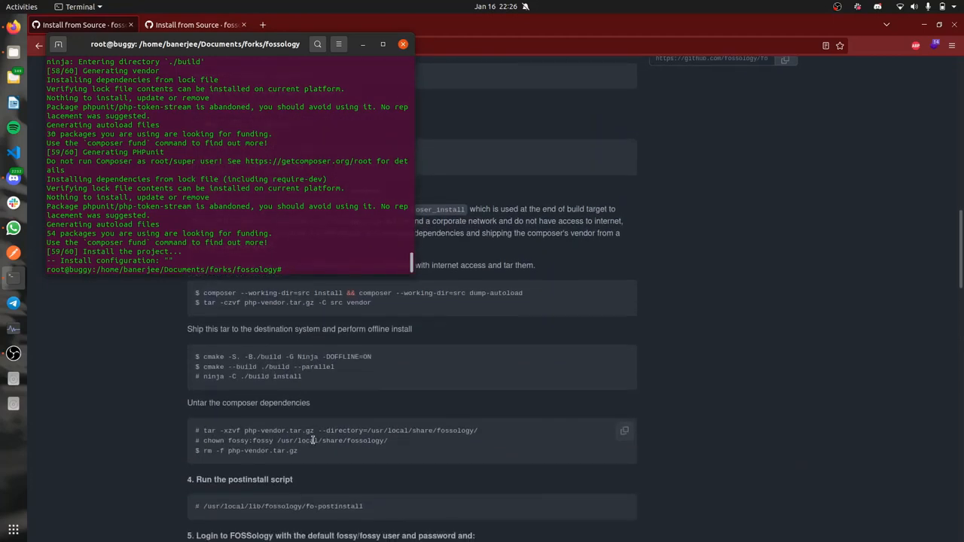
pyautogui.scroll(-3)
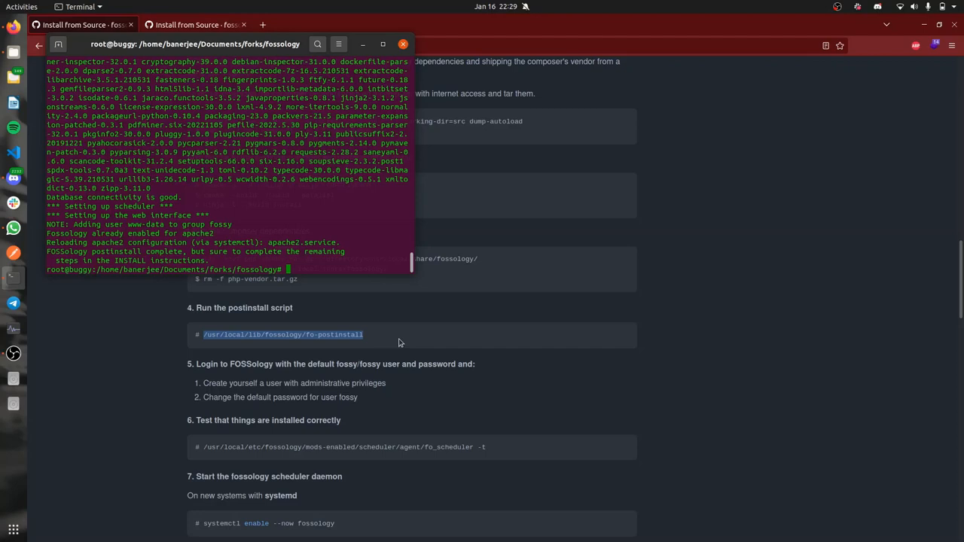
pyautogui.moveTo(215, 456)
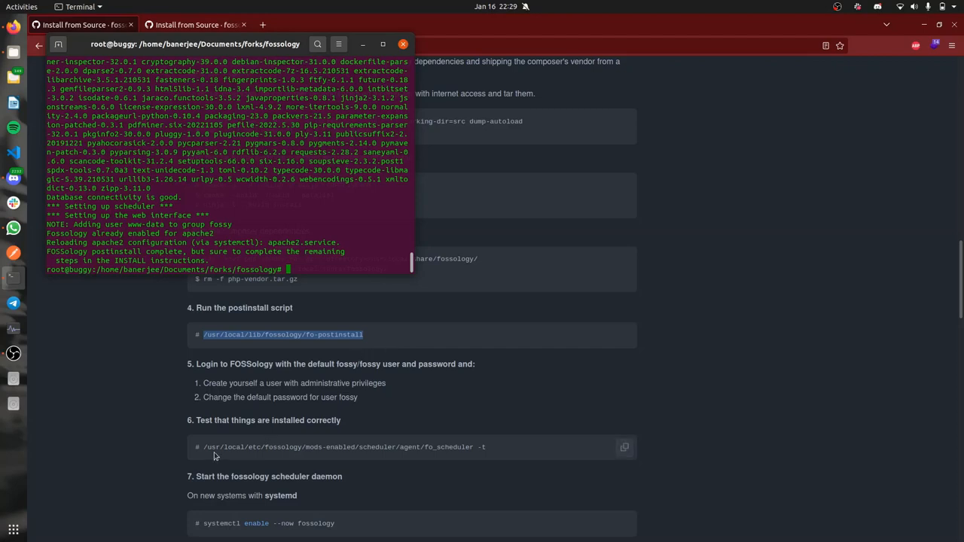
pyautogui.moveTo(206, 448)
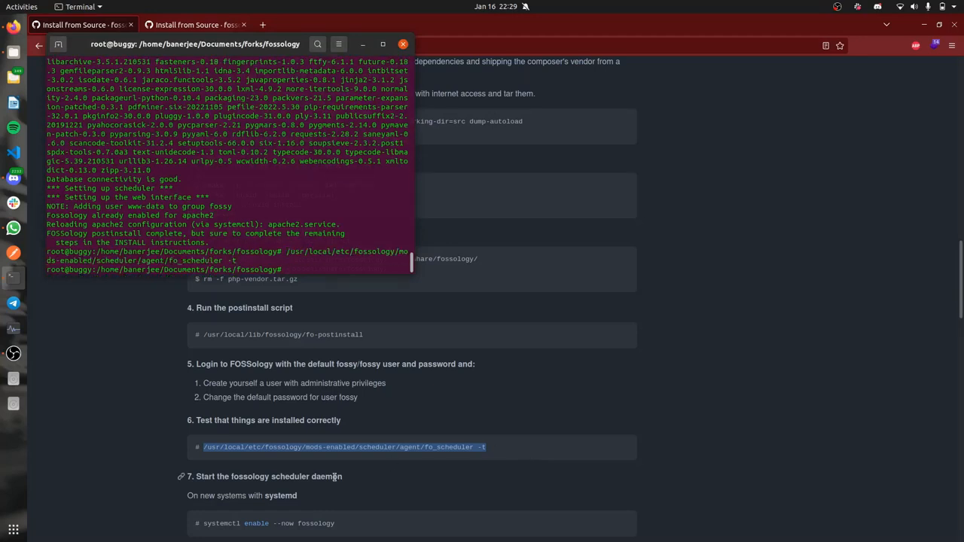
# - Scroll the terminal to review the scheduler test output
pyautogui.scroll(-3)
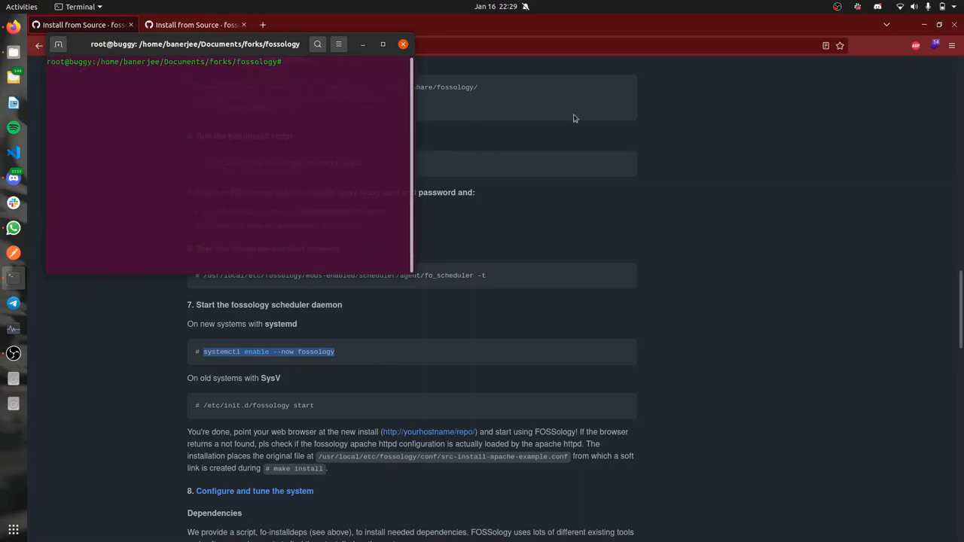
# - Open localhost/repo in a new tab and log in as fossy using the saved login
pyautogui.click(266, 25)
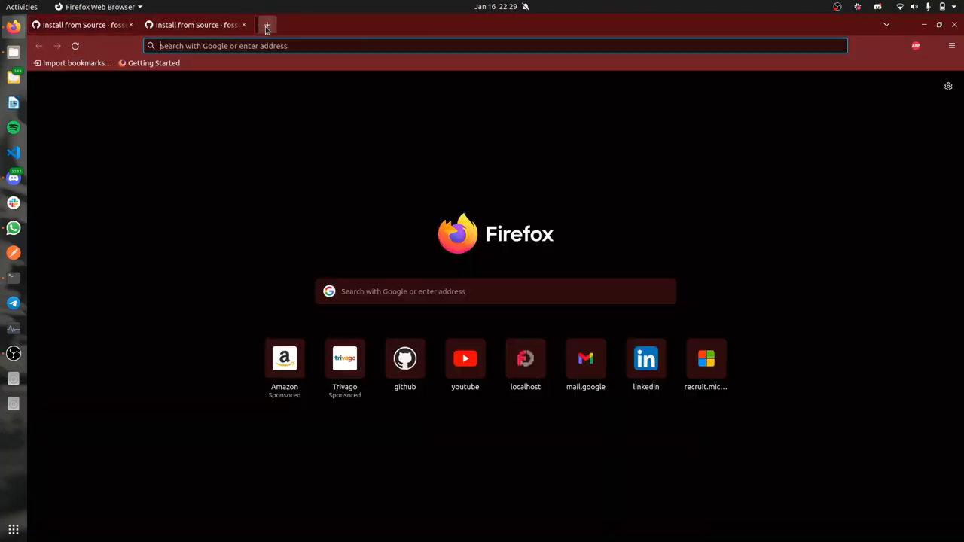
pyautogui.write('localhost/repo/')
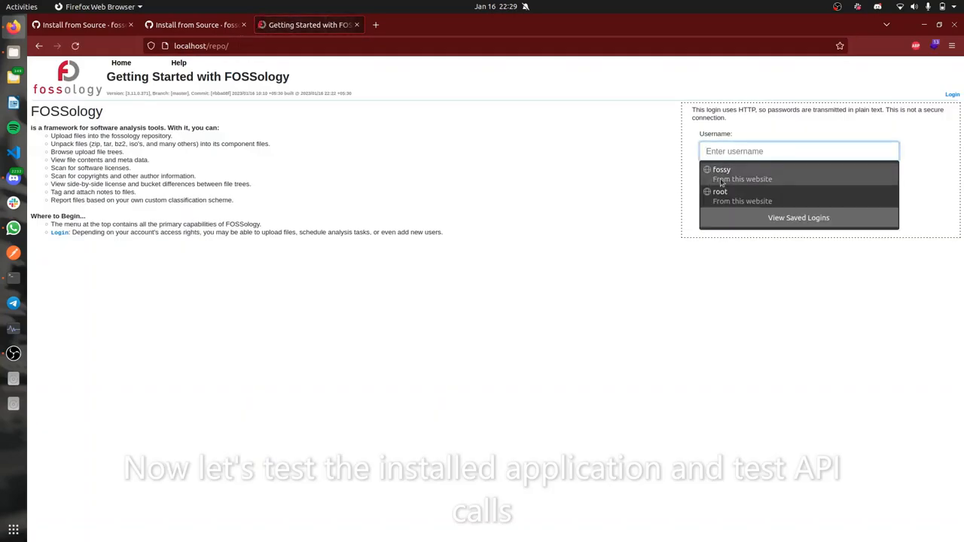
pyautogui.click(721, 174)
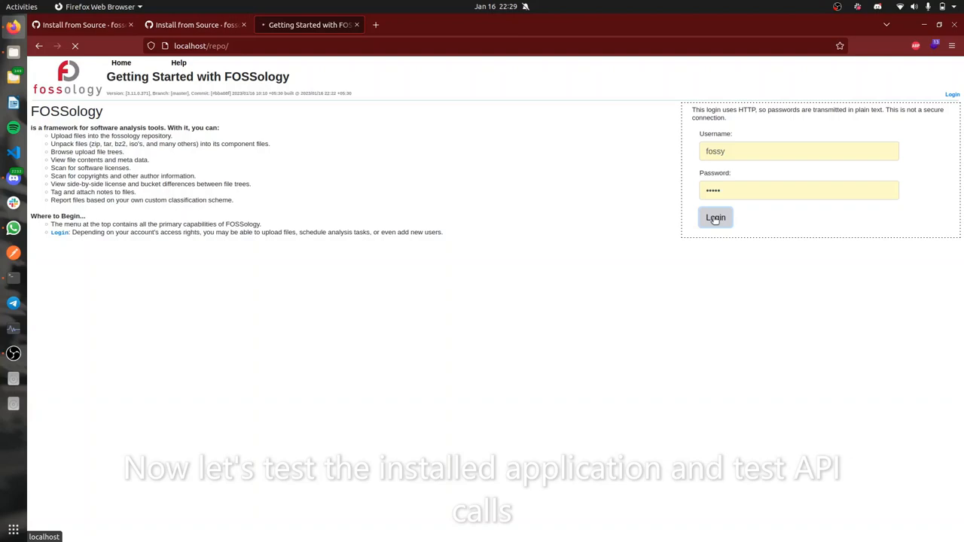
pyautogui.click(715, 218)
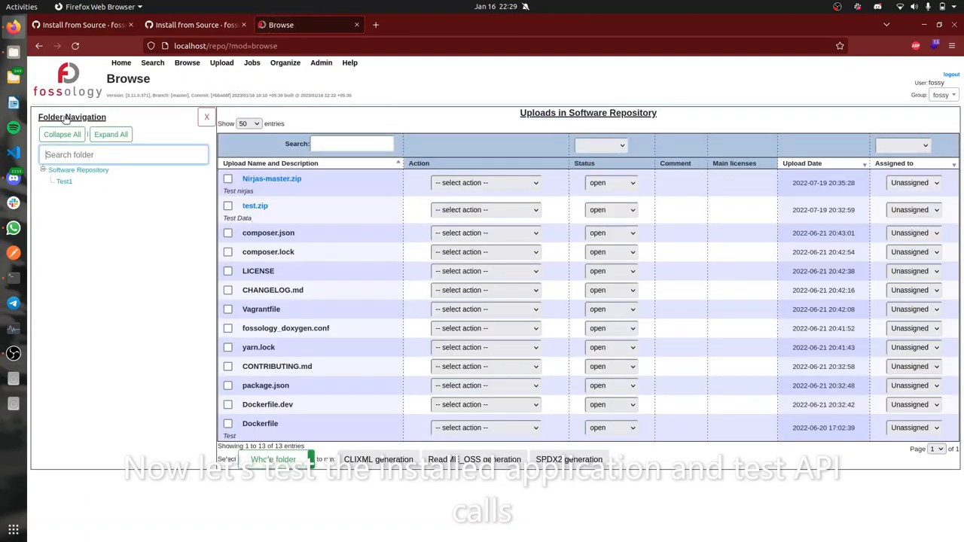
pyautogui.moveTo(14, 253)
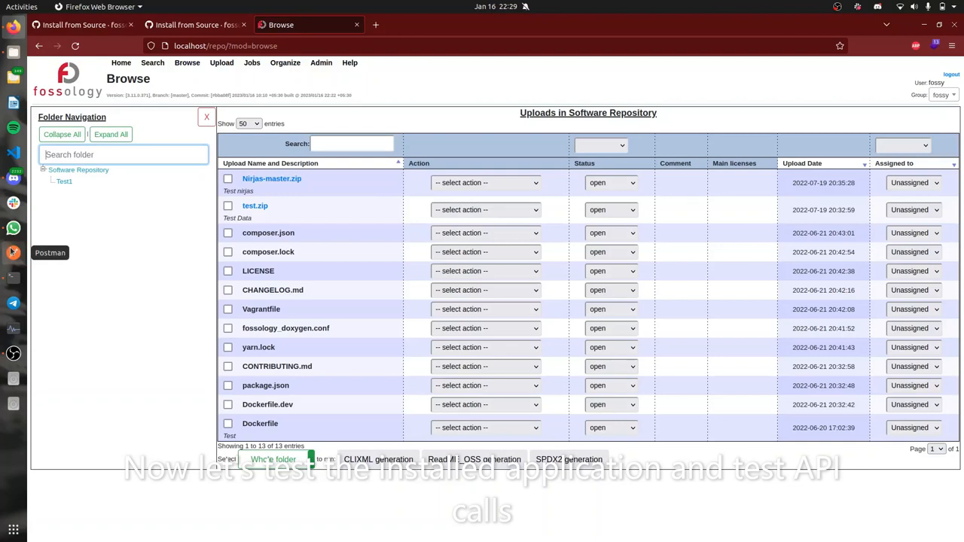
pyautogui.click(13, 252)
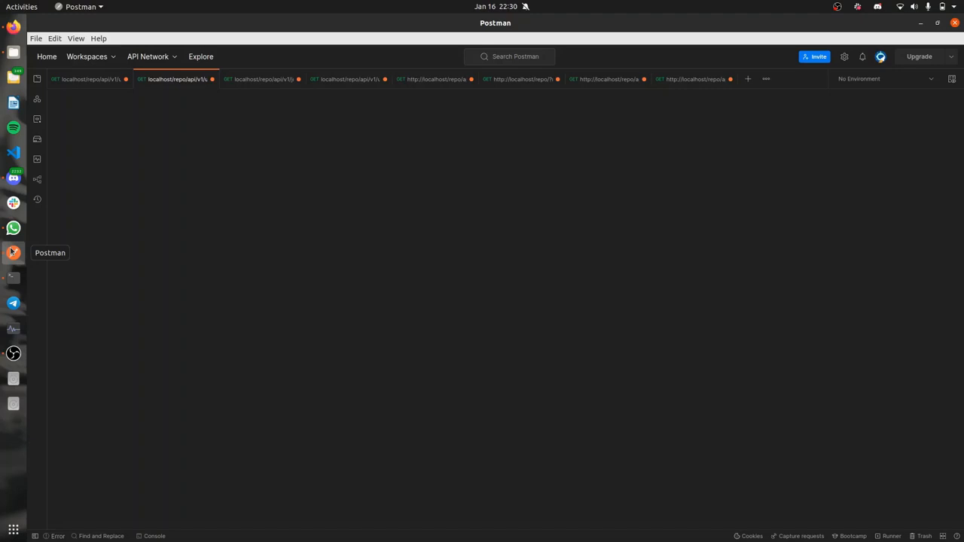
# - Change the saved uploads download request's URL to localhost/repo/api/v1/info
pyautogui.click(175, 79)
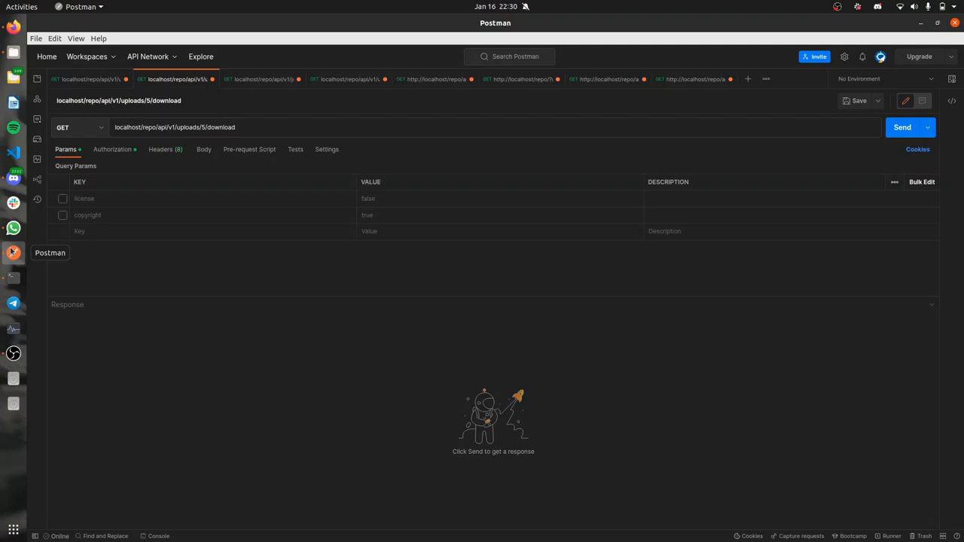
pyautogui.click(235, 127)
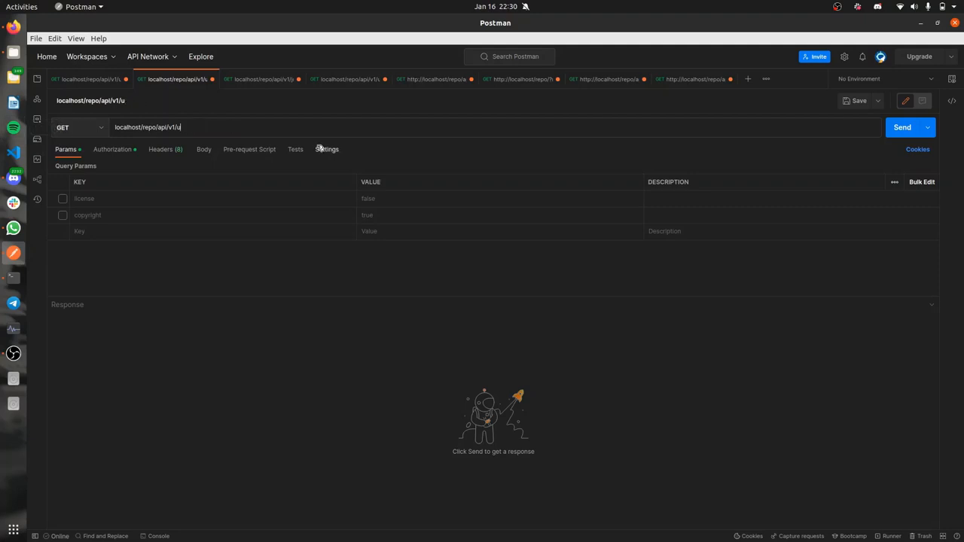
pyautogui.write('nfo')
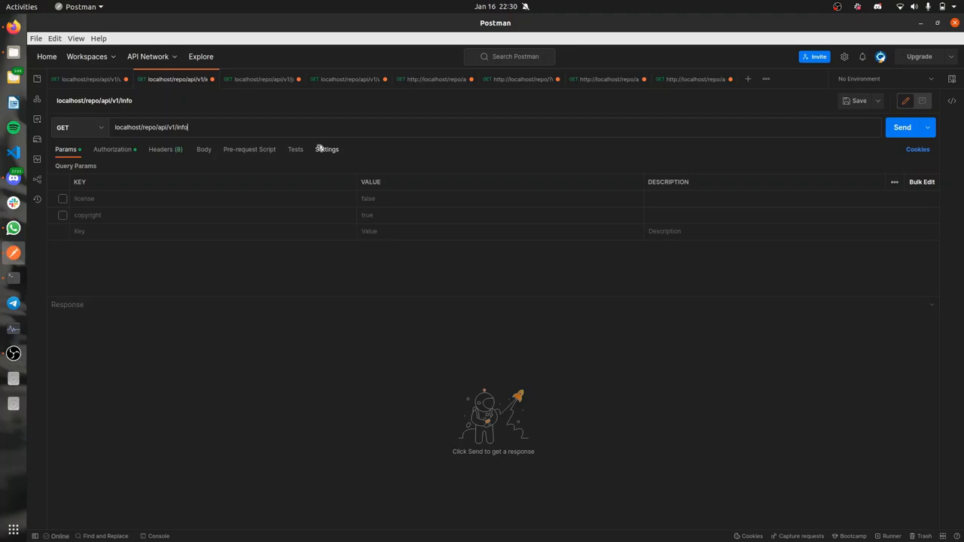
pyautogui.click(902, 127)
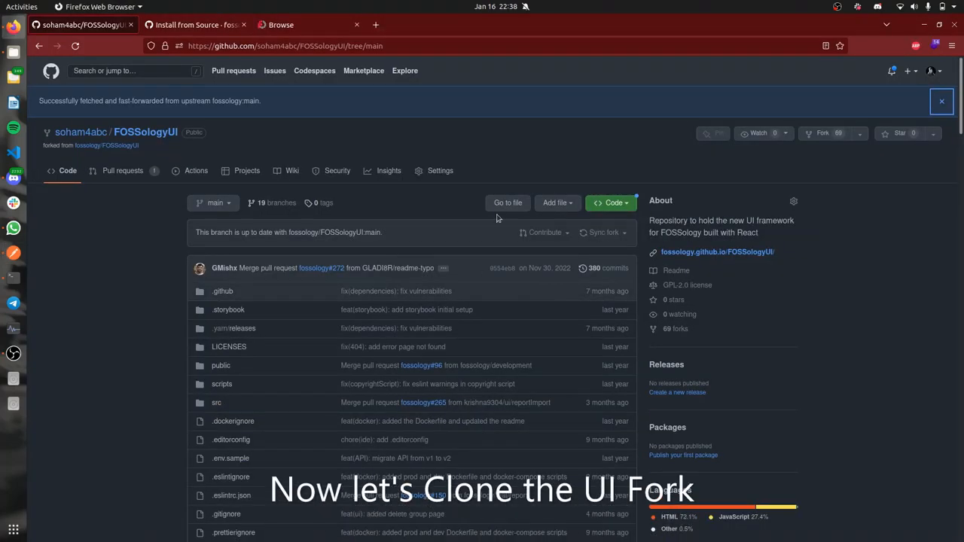
# - Show the FOSSologyUI fork's clone options and copy its HTTPS clone address
pyautogui.click(610, 202)
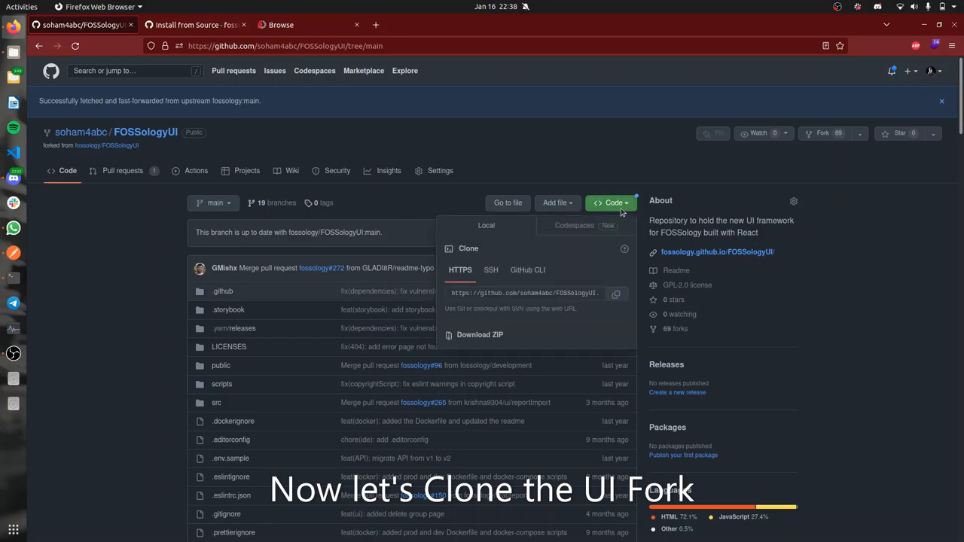
pyautogui.click(616, 294)
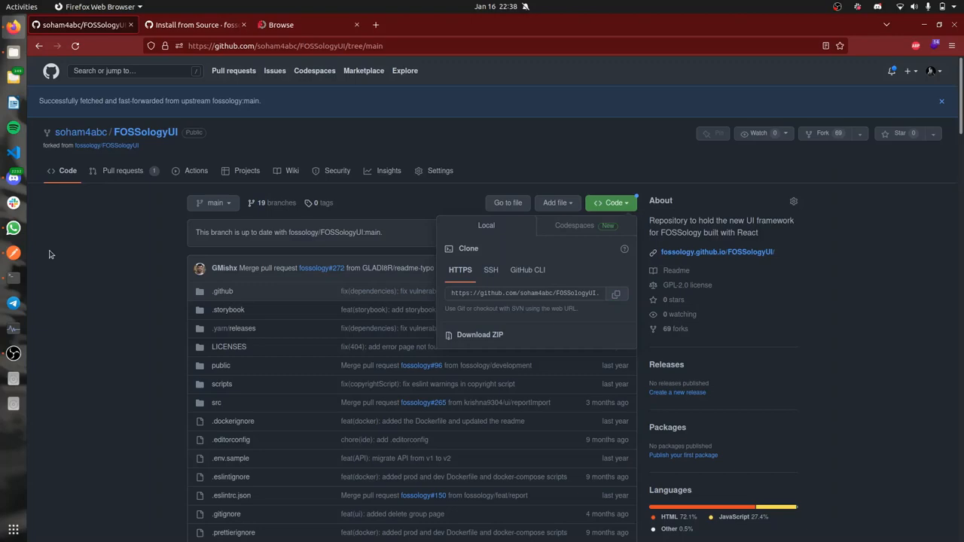
pyautogui.moveTo(21, 66)
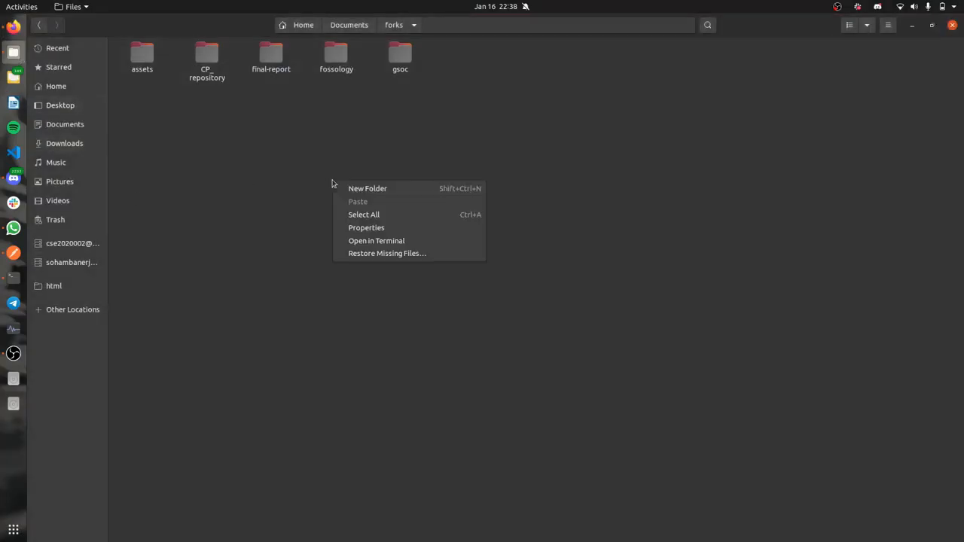
pyautogui.click(376, 241)
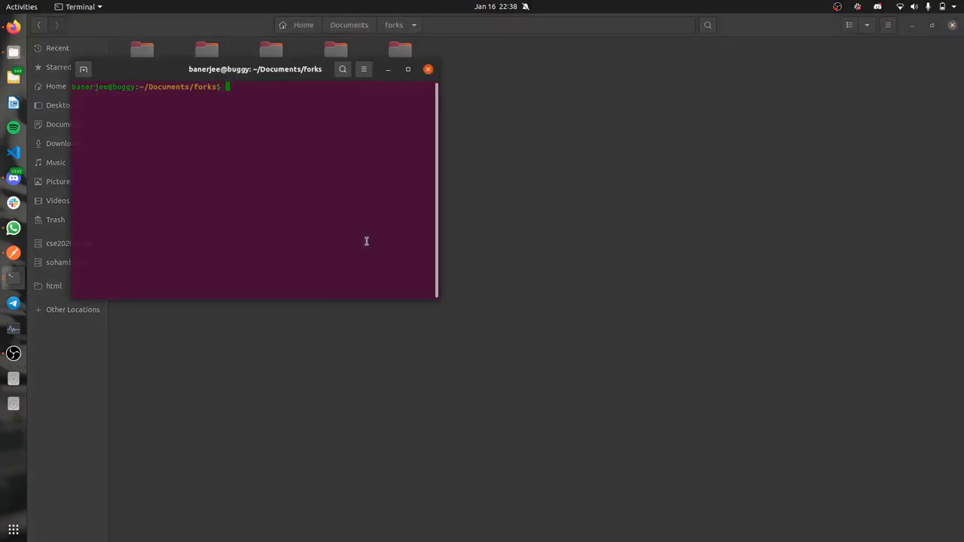
pyautogui.write('git')
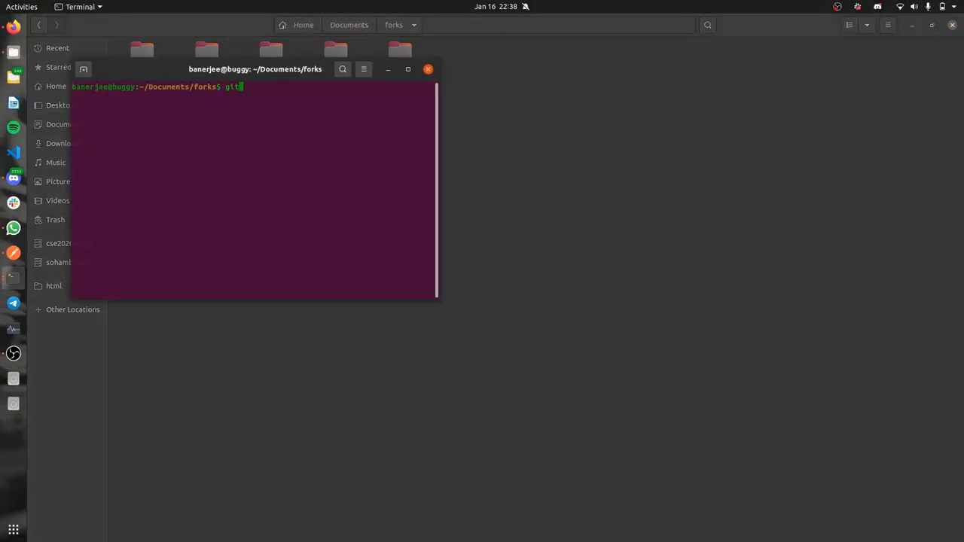
pyautogui.write('clone')
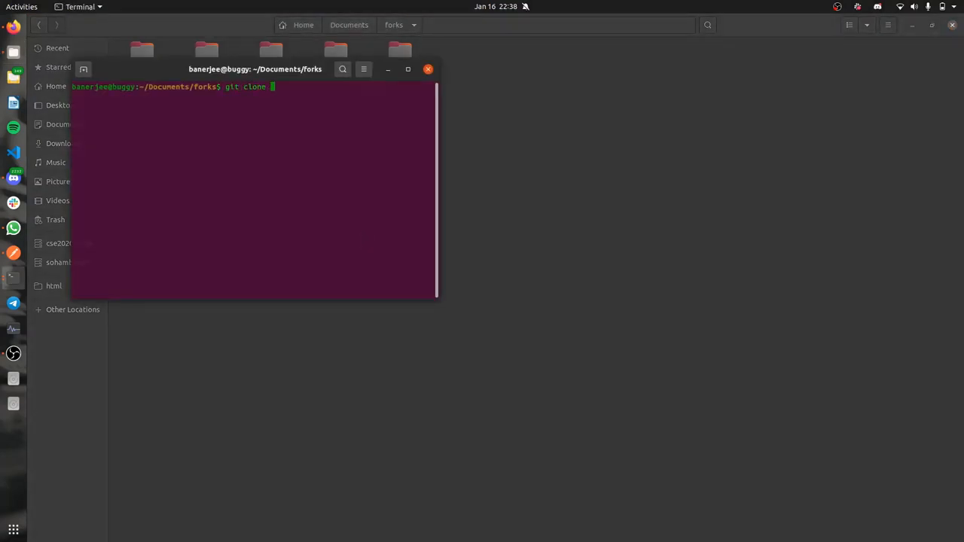
pyautogui.press('Return')
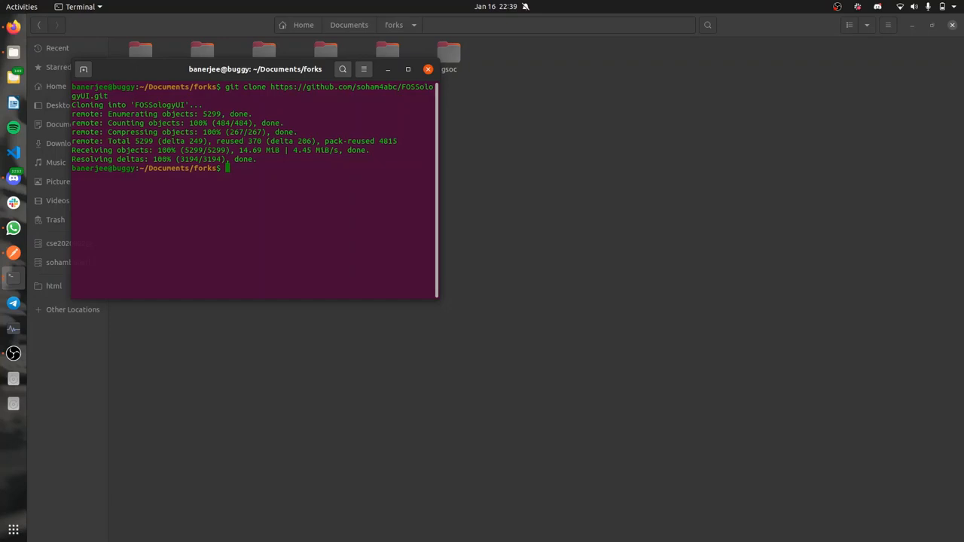
# - Clear the screen and type cd FOSSologyUI/
pyautogui.write('cl')
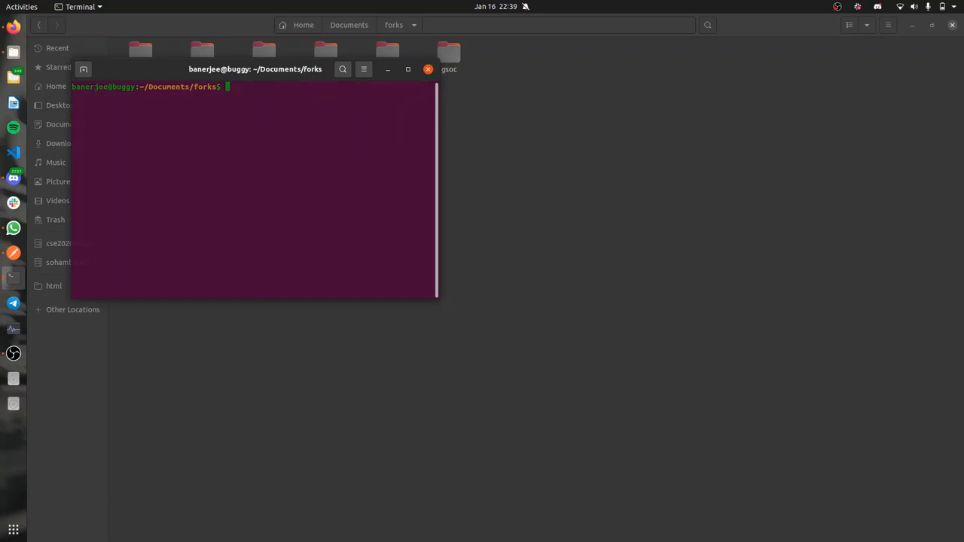
pyautogui.write('cd FOSSologyUI/')
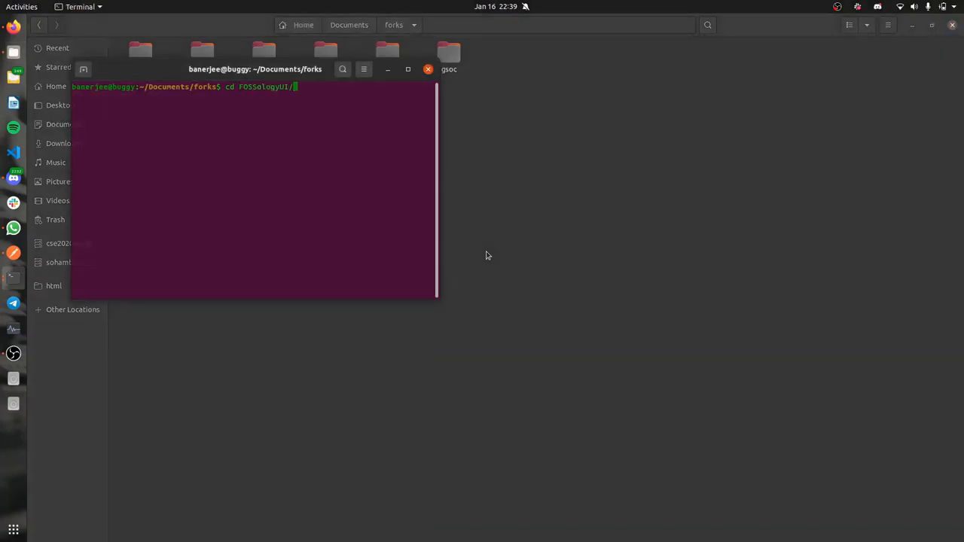
# - Enter the FOSSologyUI folder and install its packages with yarn install
pyautogui.press('Return')
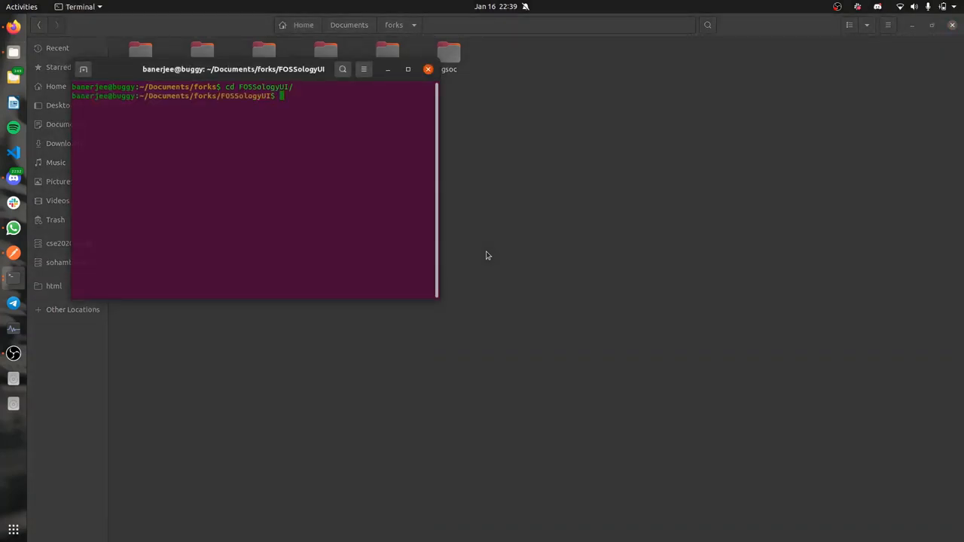
pyautogui.write('yarn install')
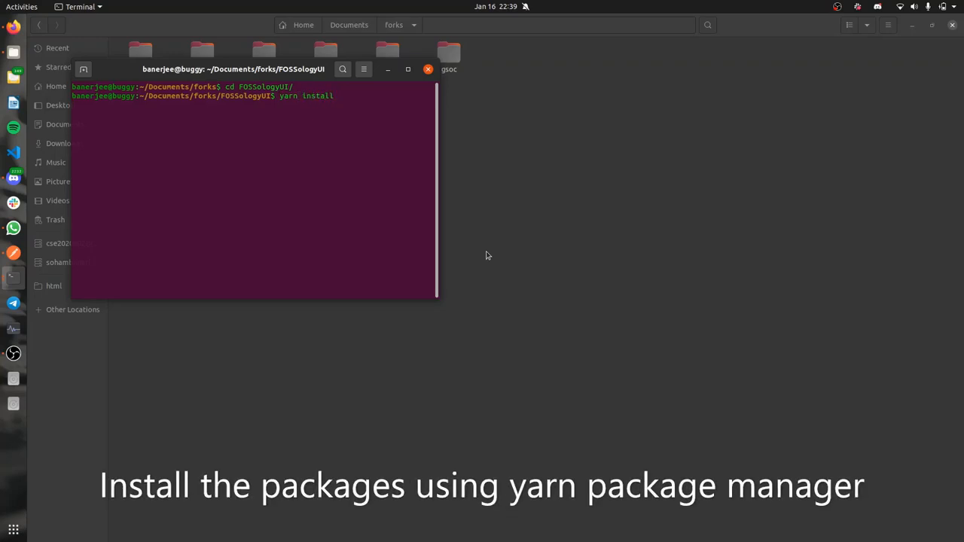
pyautogui.press('Return')
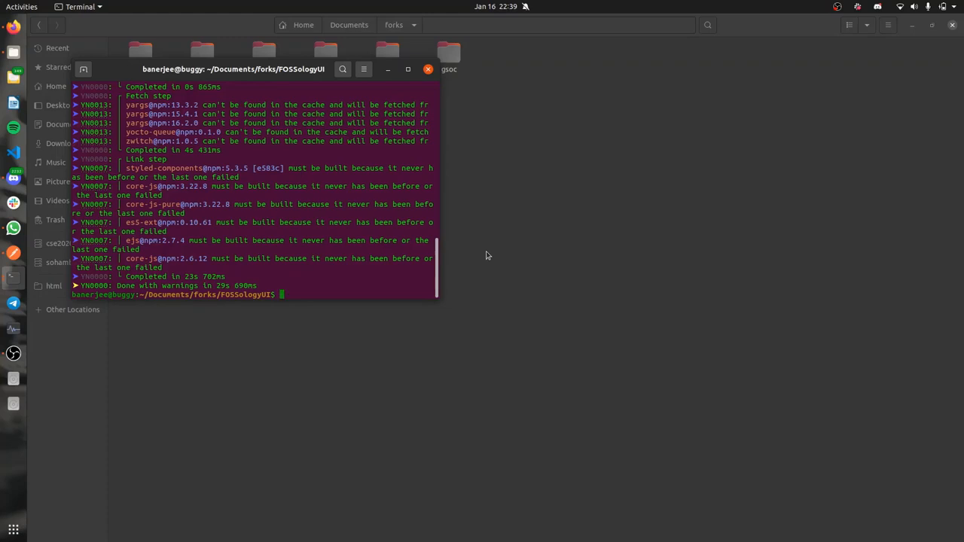
# - Open the project in VS Code with code
pyautogui.write('code .')
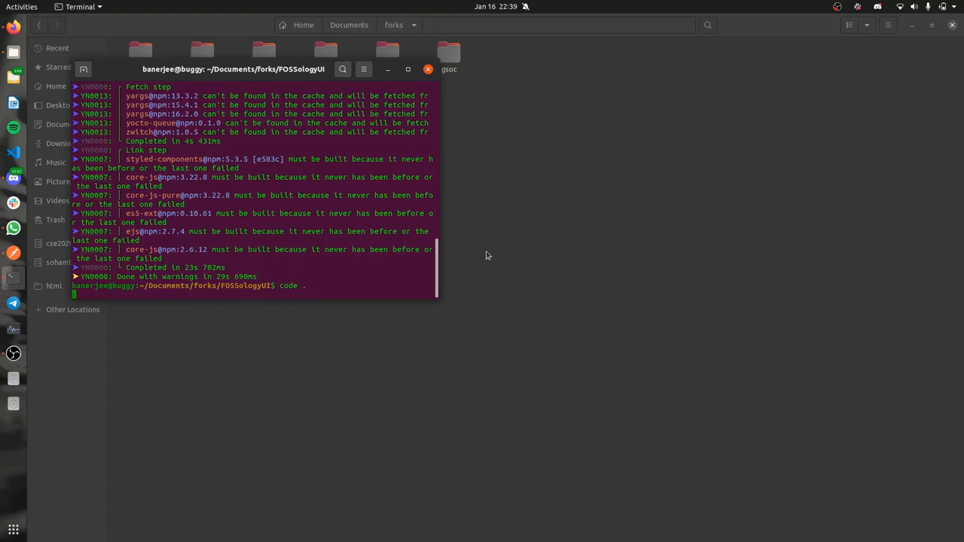
pyautogui.press('Return')
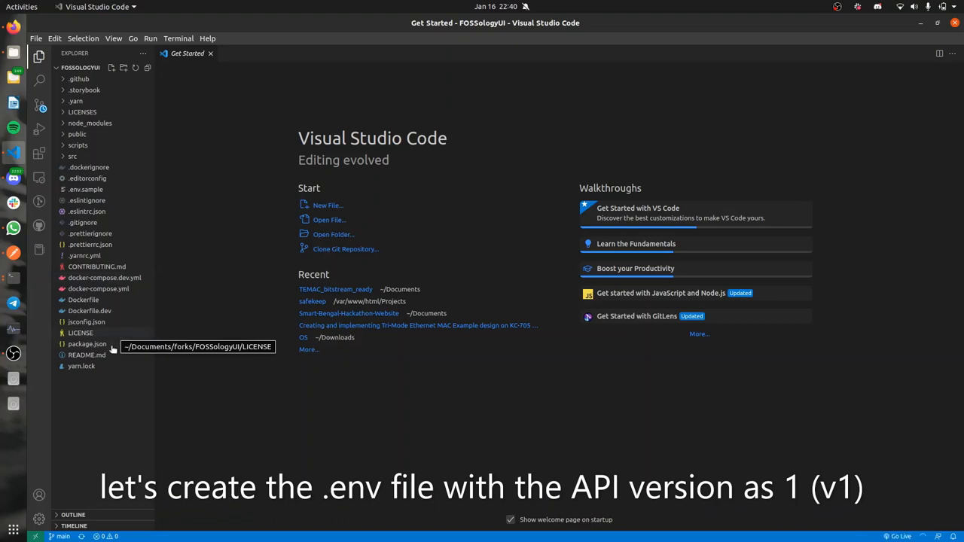
pyautogui.moveTo(104, 278)
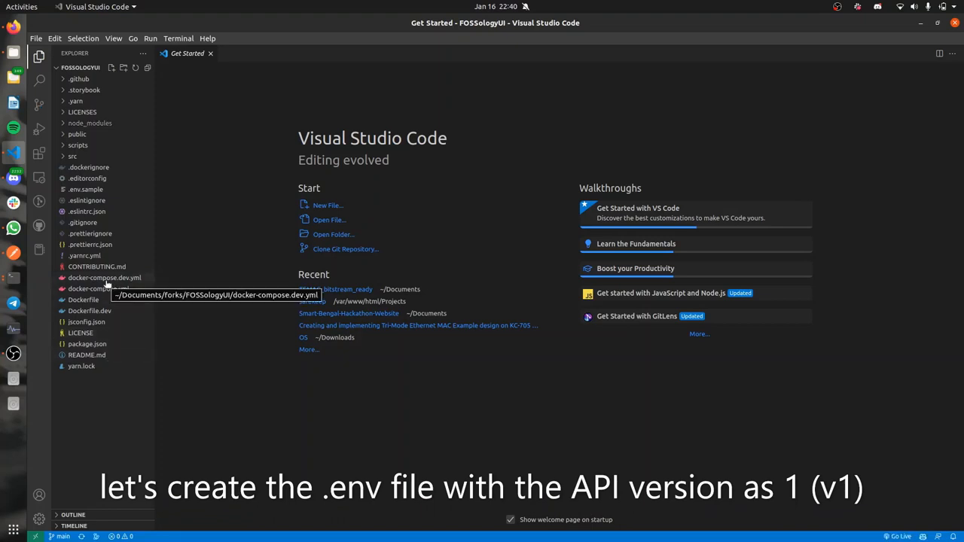
# - Copy all of .env.sample into a new root file named .env
pyautogui.click(86, 189)
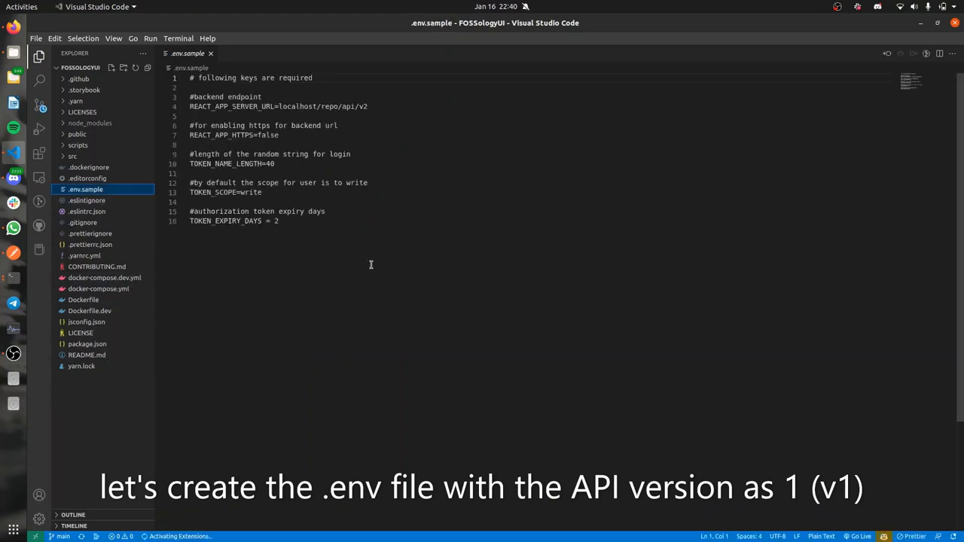
pyautogui.press('ctrl+a')
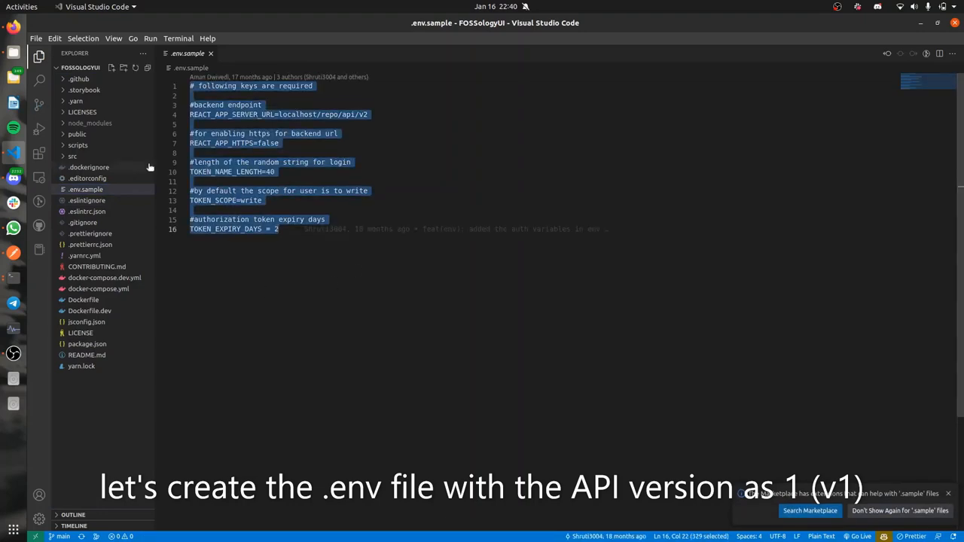
pyautogui.click(111, 68)
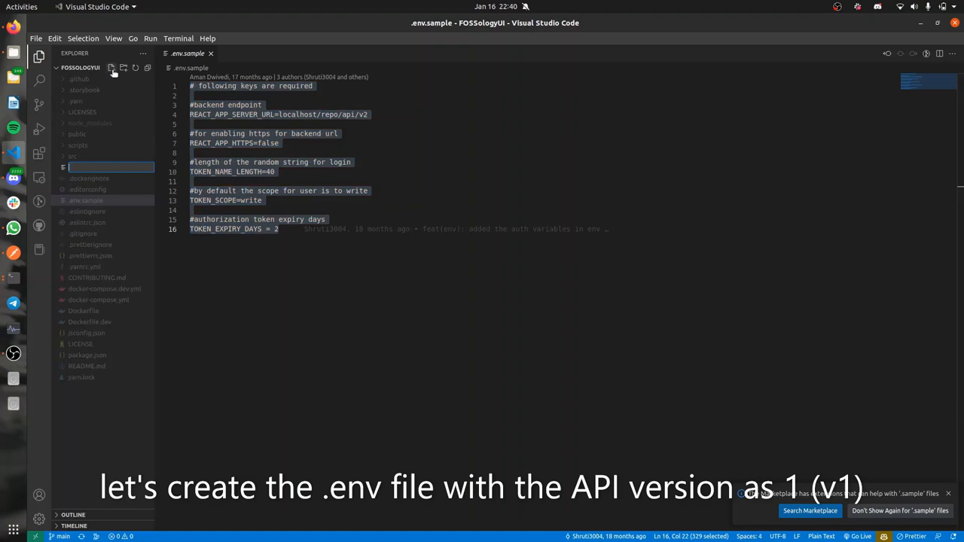
pyautogui.write('.env')
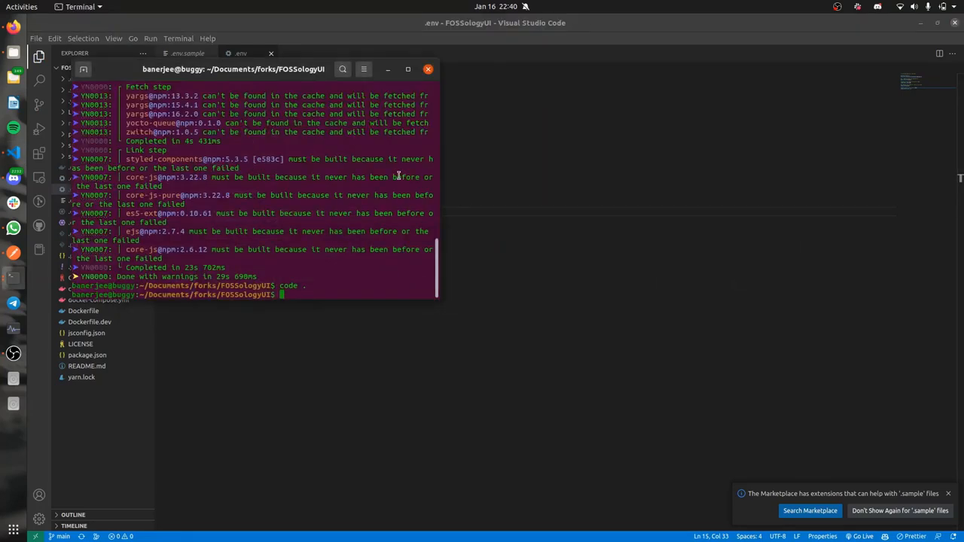
# - Run yarn start to launch the FOSSologyUI dev server on localhost:3000
pyautogui.write('y')
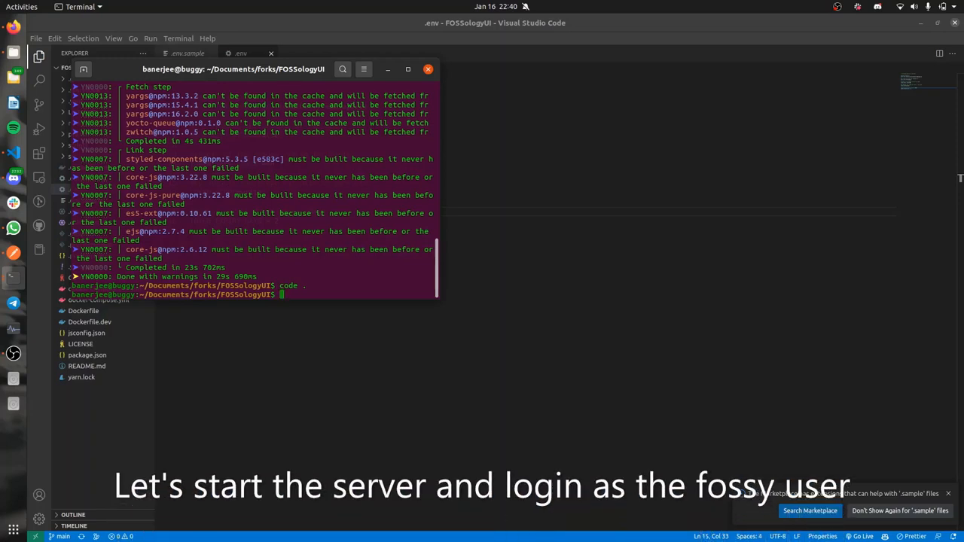
pyautogui.write('yarn')
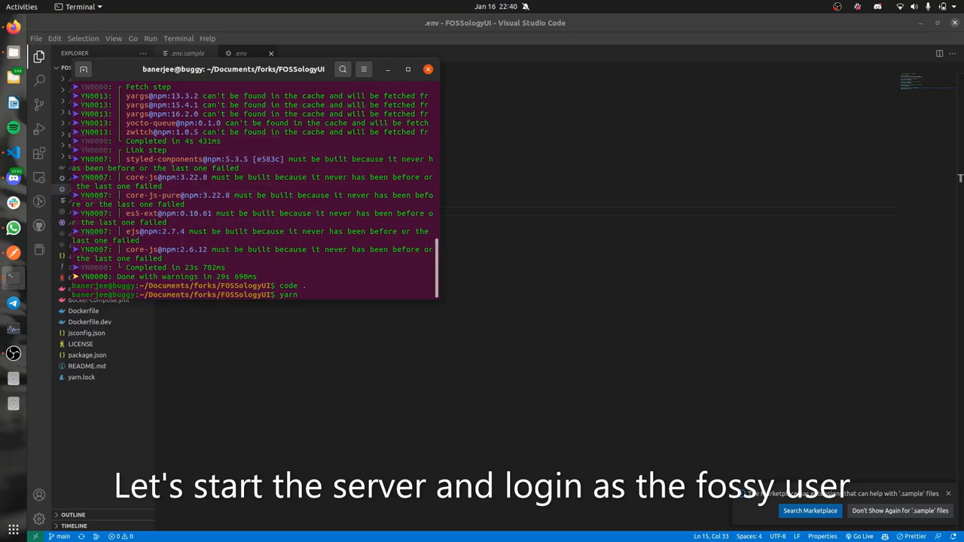
pyautogui.write('s')
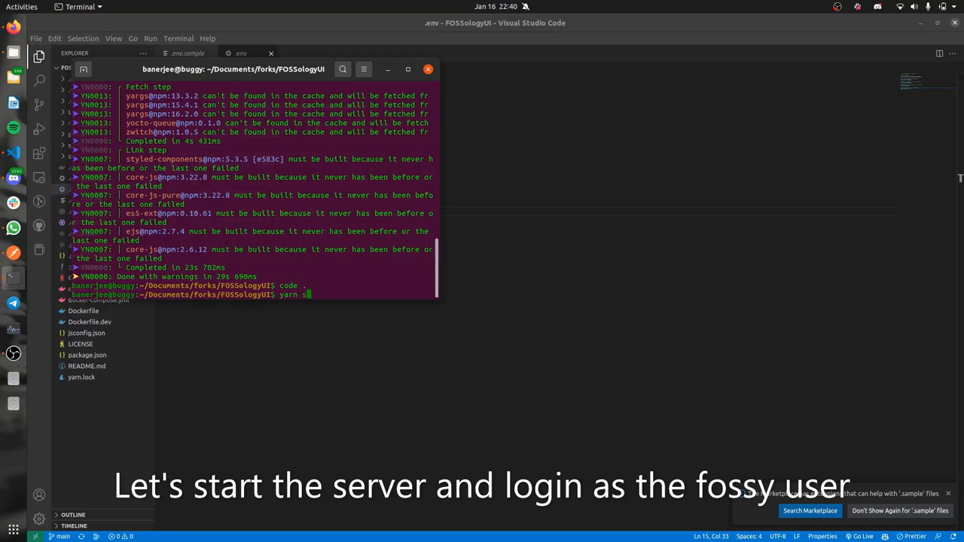
pyautogui.write('tart')
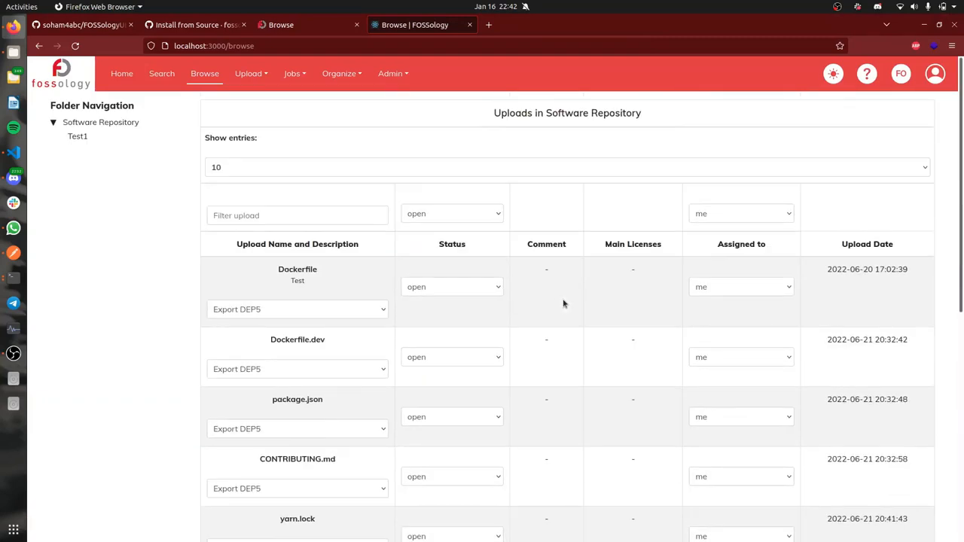
# - Go to FOSSology's Home page from the top navigation bar
pyautogui.click(122, 73)
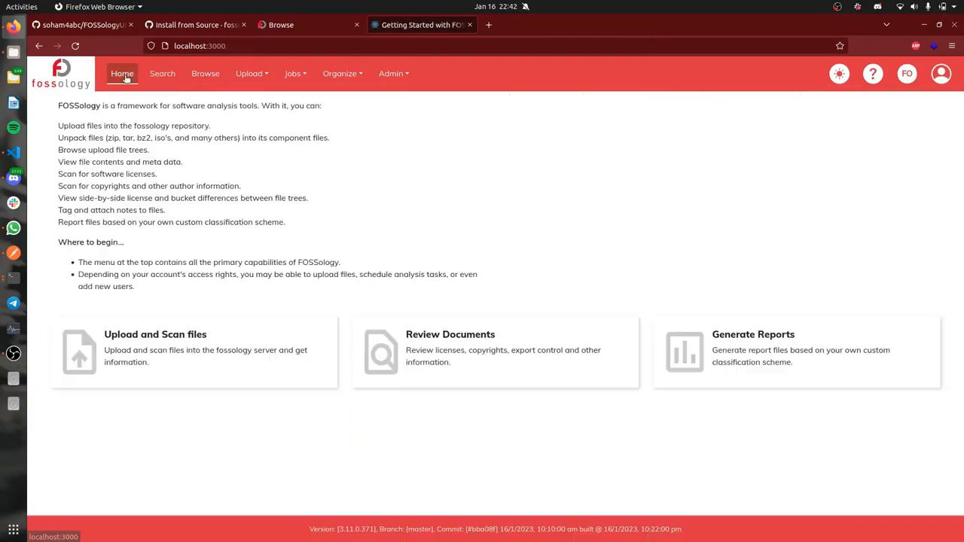